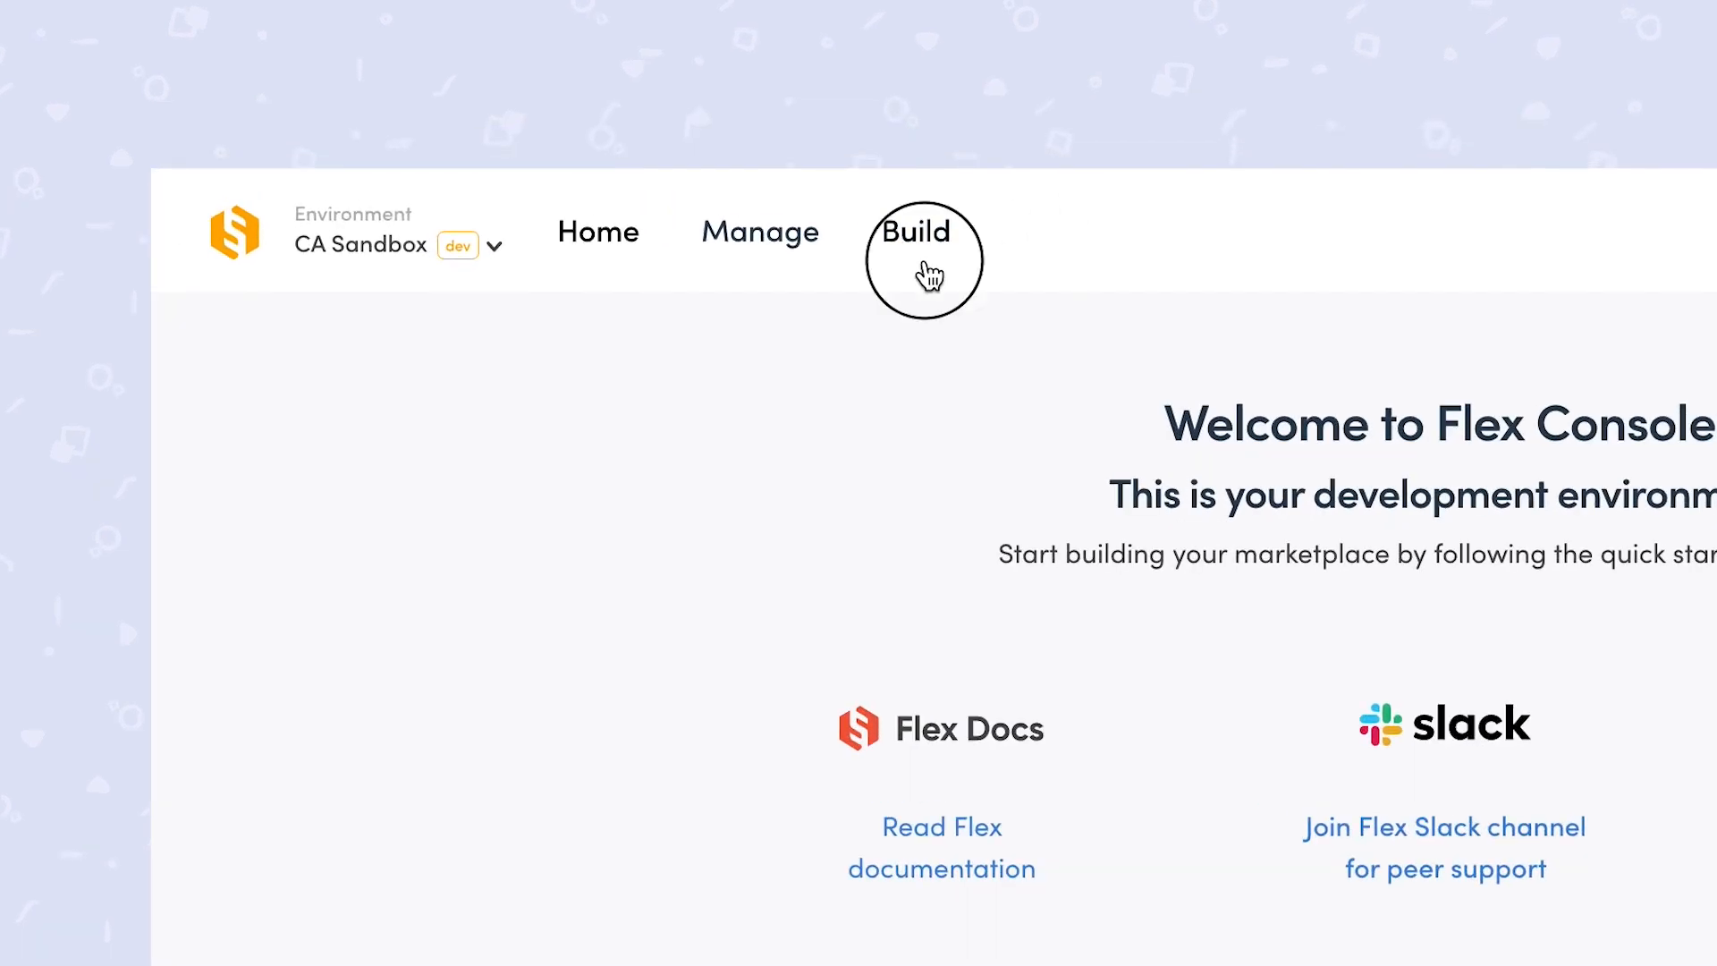
Go to the marketplace Build area and show the Content > Pages list
click(923, 230)
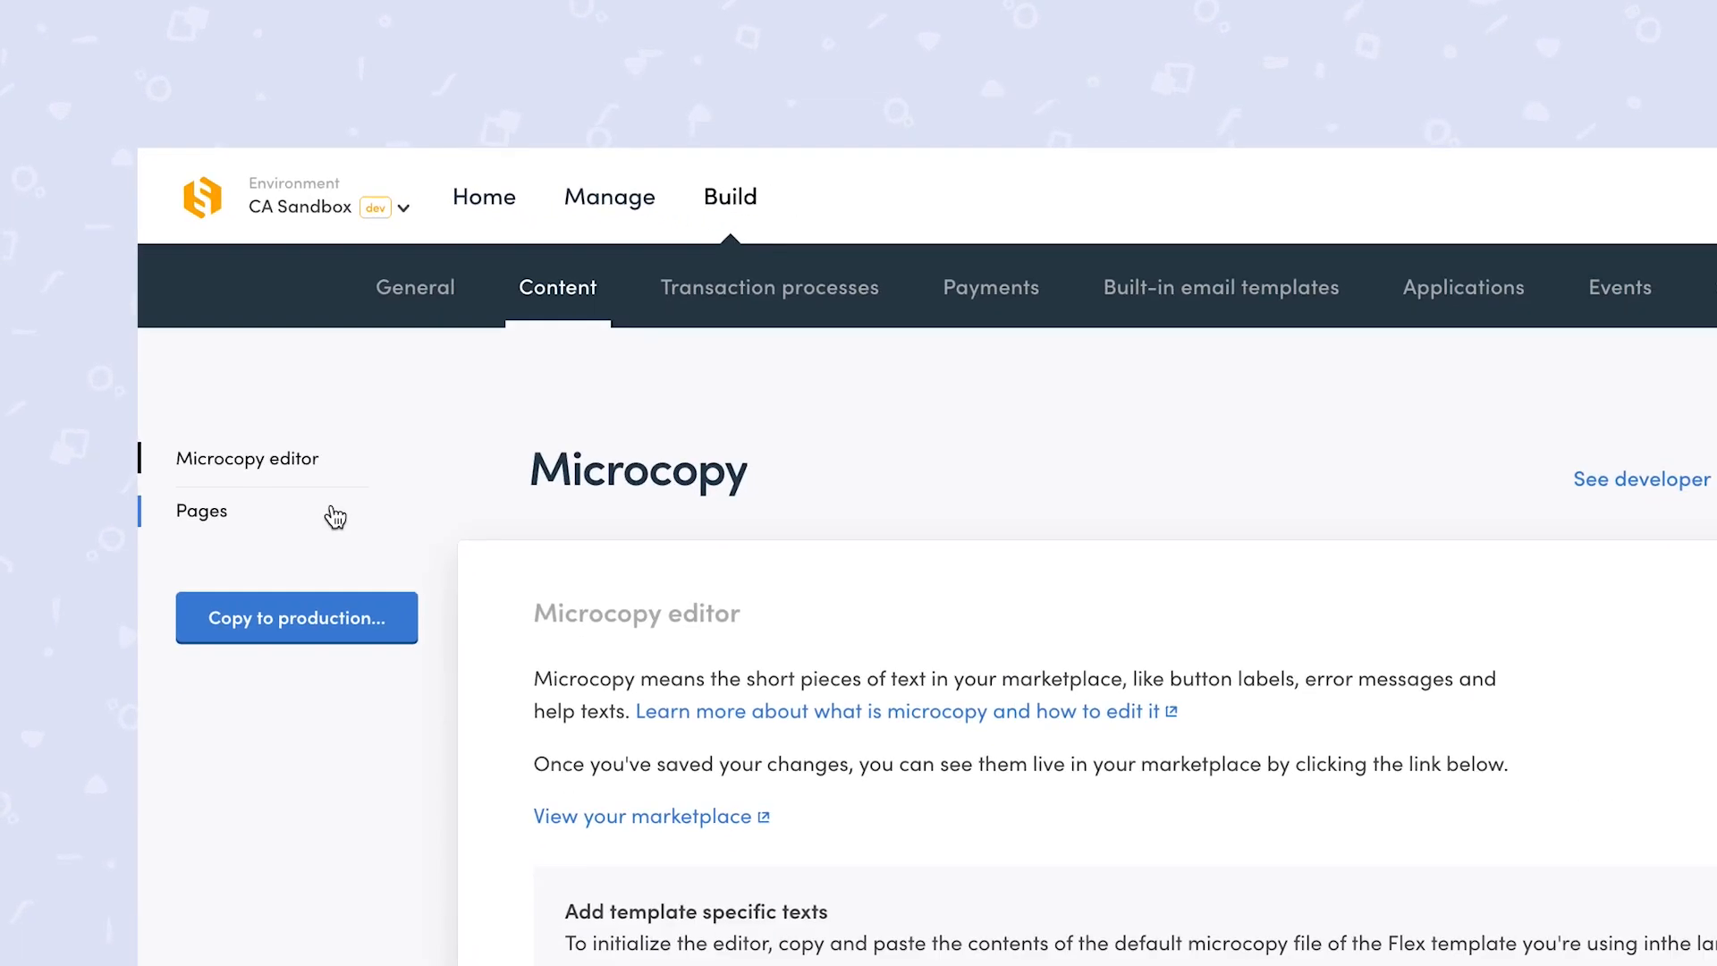
click(201, 511)
text(a-fancy-)
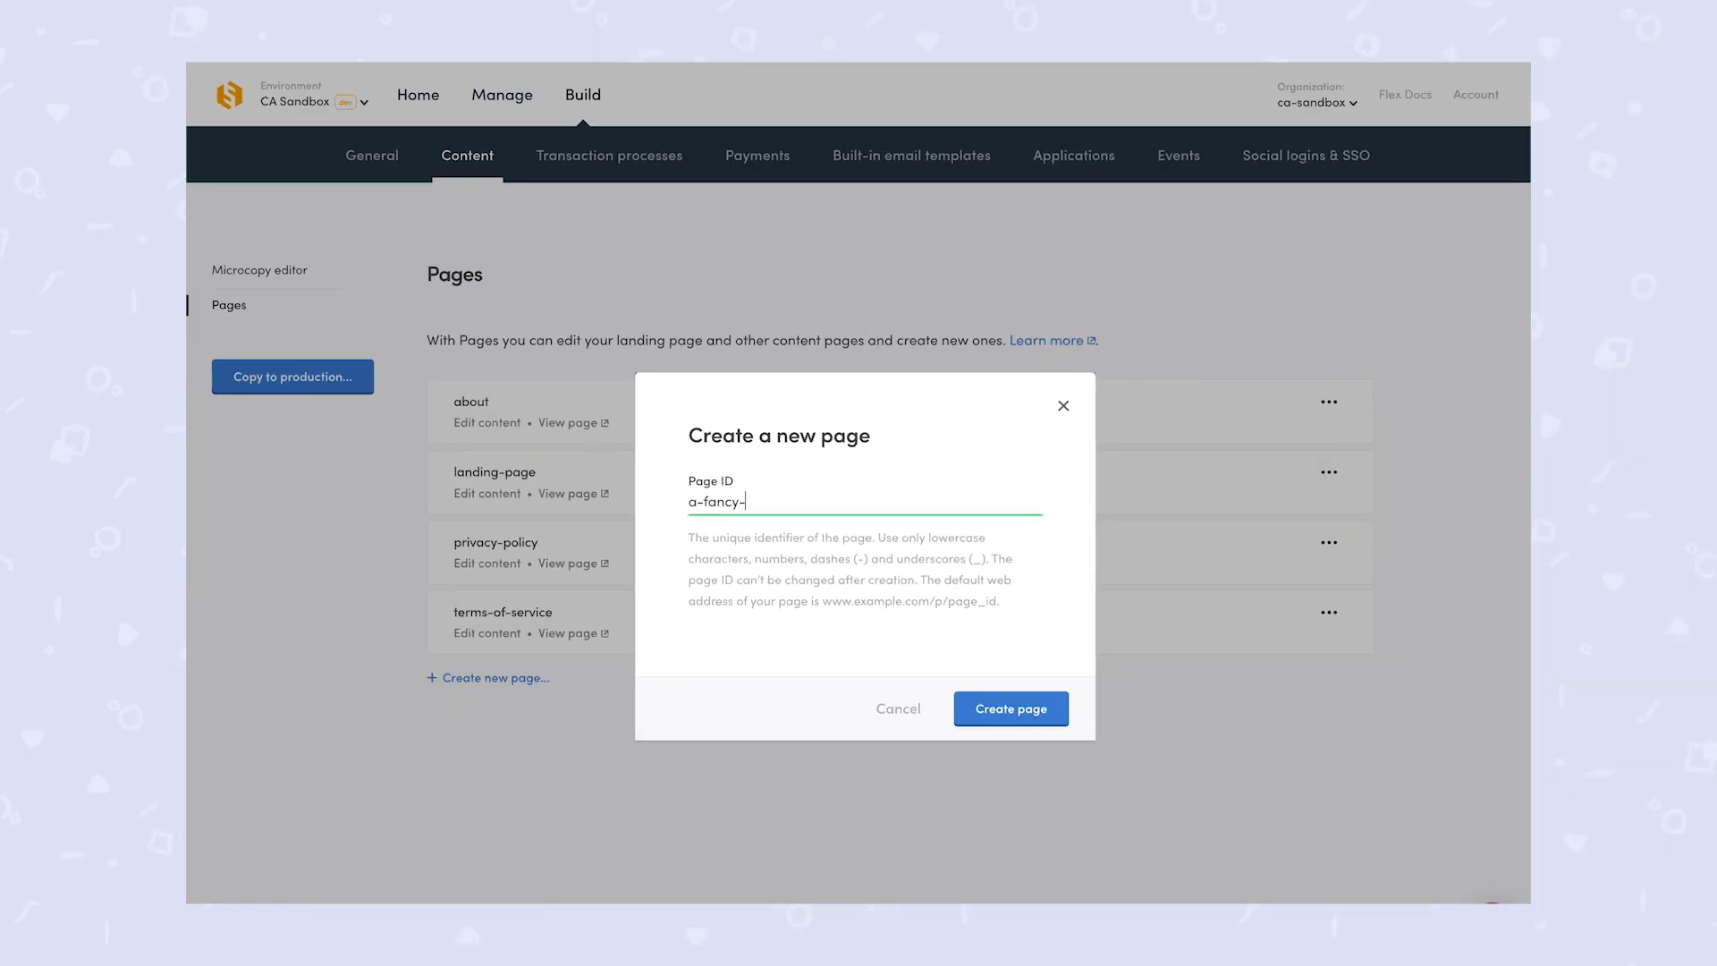
Create the page with ID a-fancy-new-page and return to the Pages list
click(1010, 709)
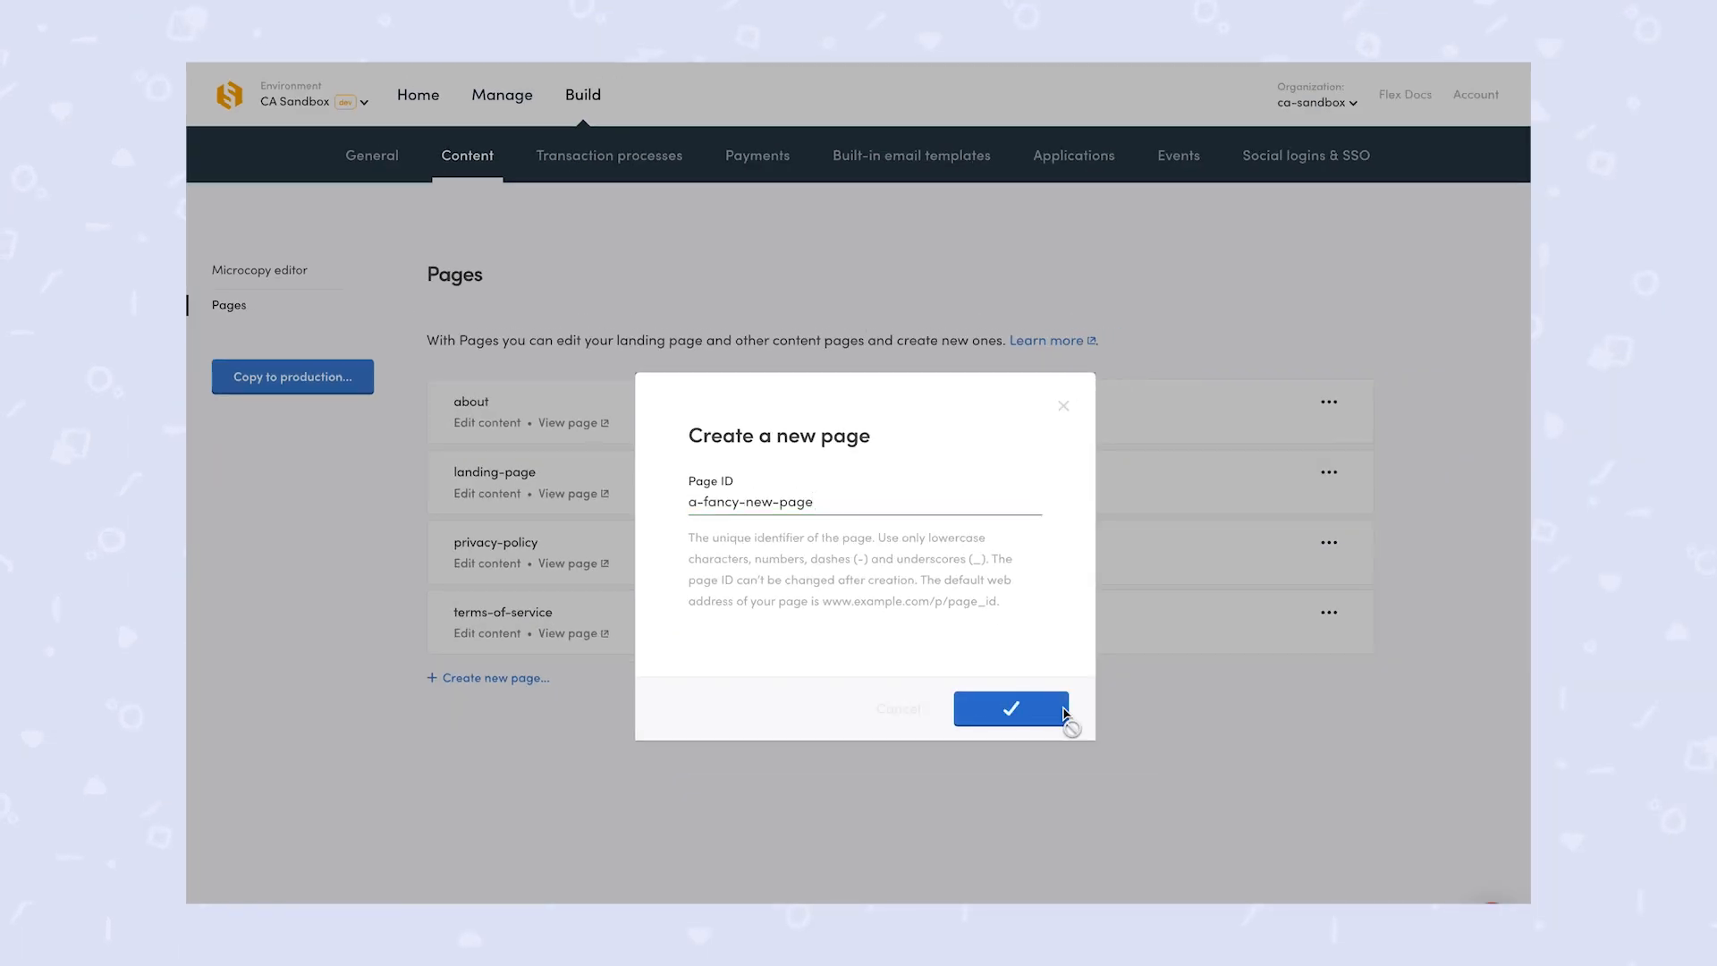
click(1009, 709)
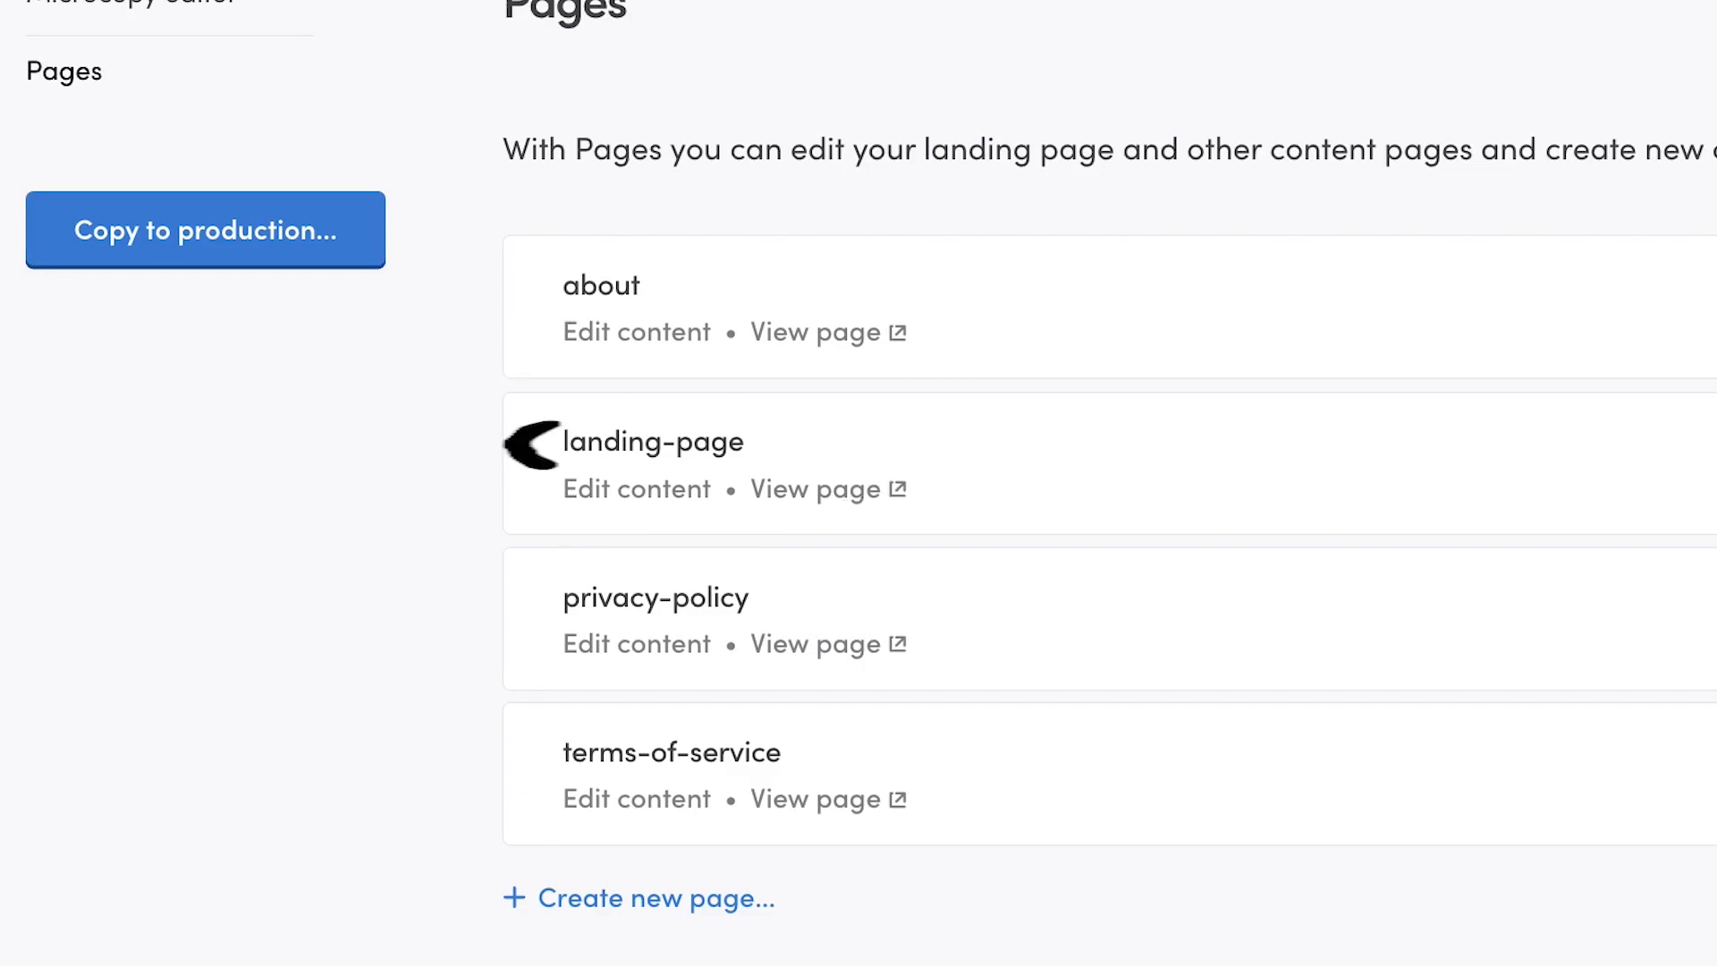
mouse_move(533, 443)
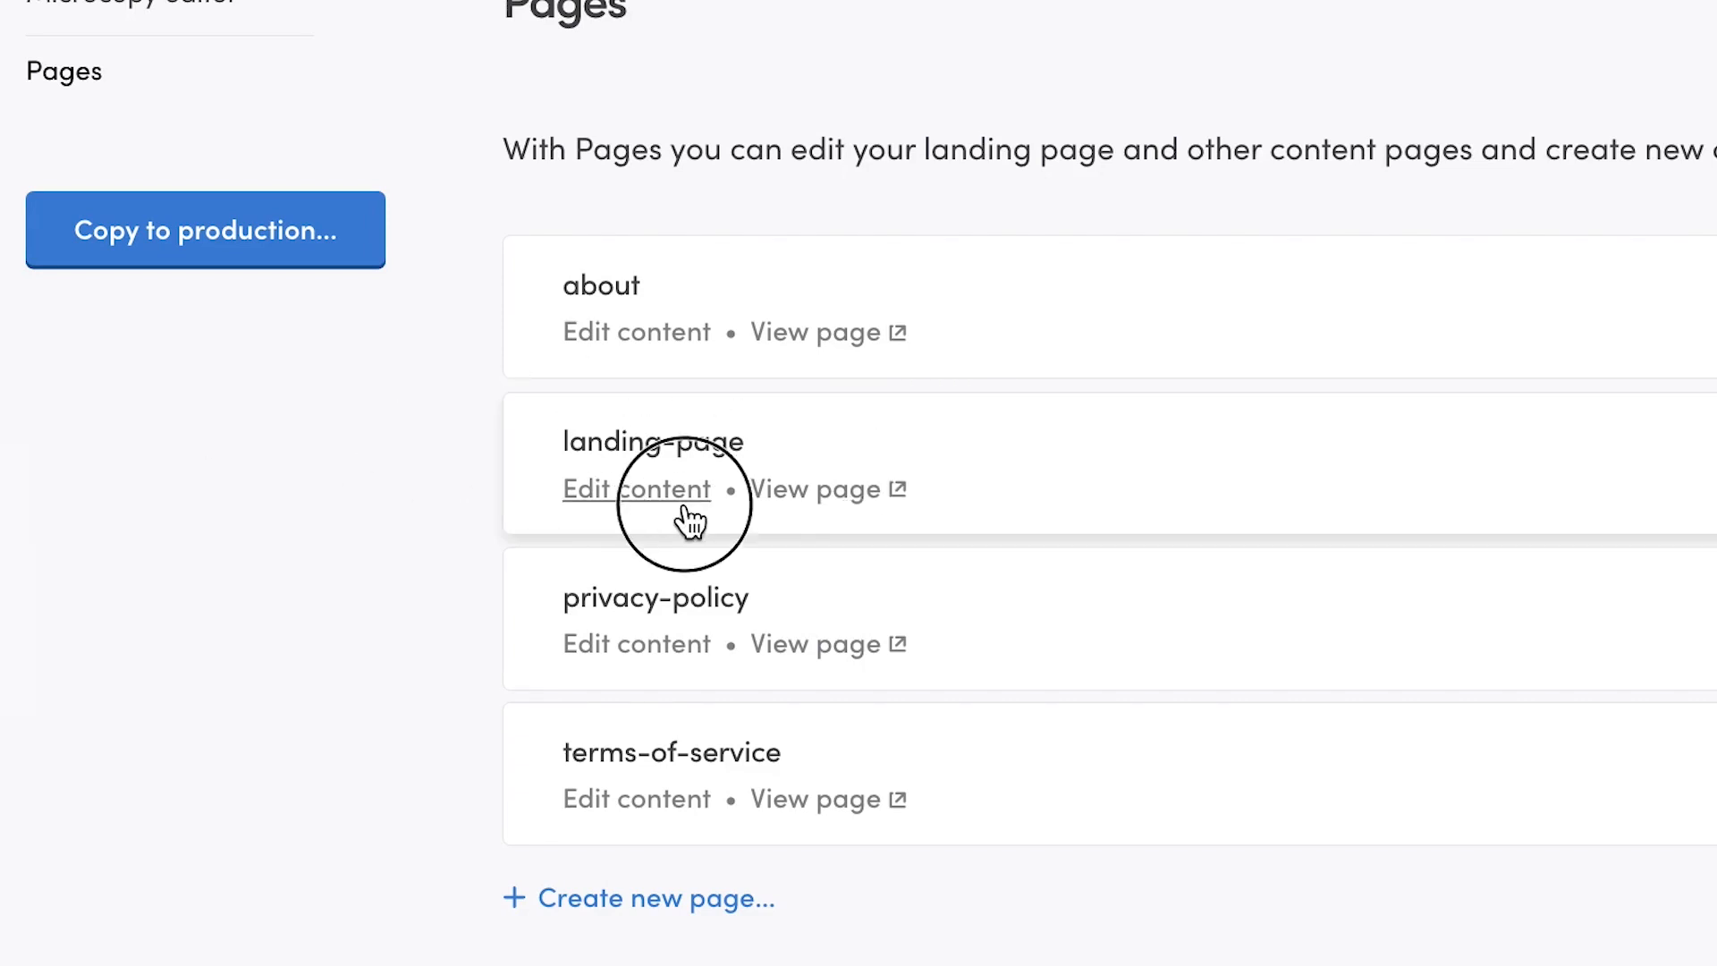
Edit landing-page and add a new section with ID hero
click(636, 489)
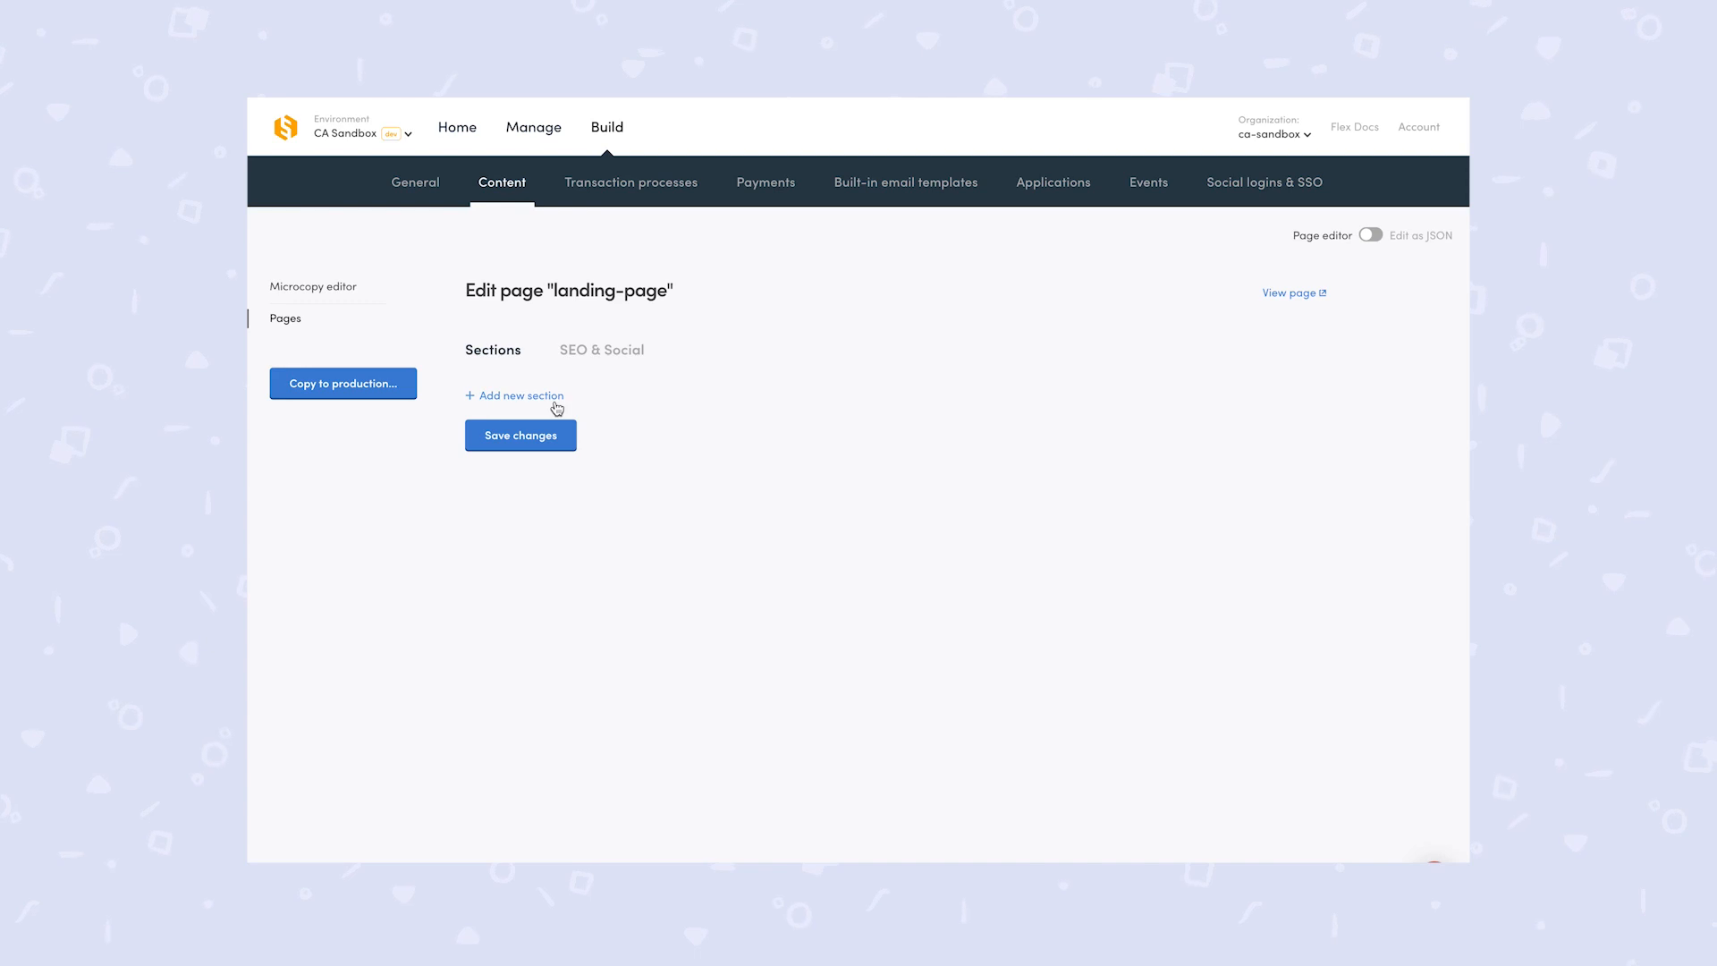
click(521, 395)
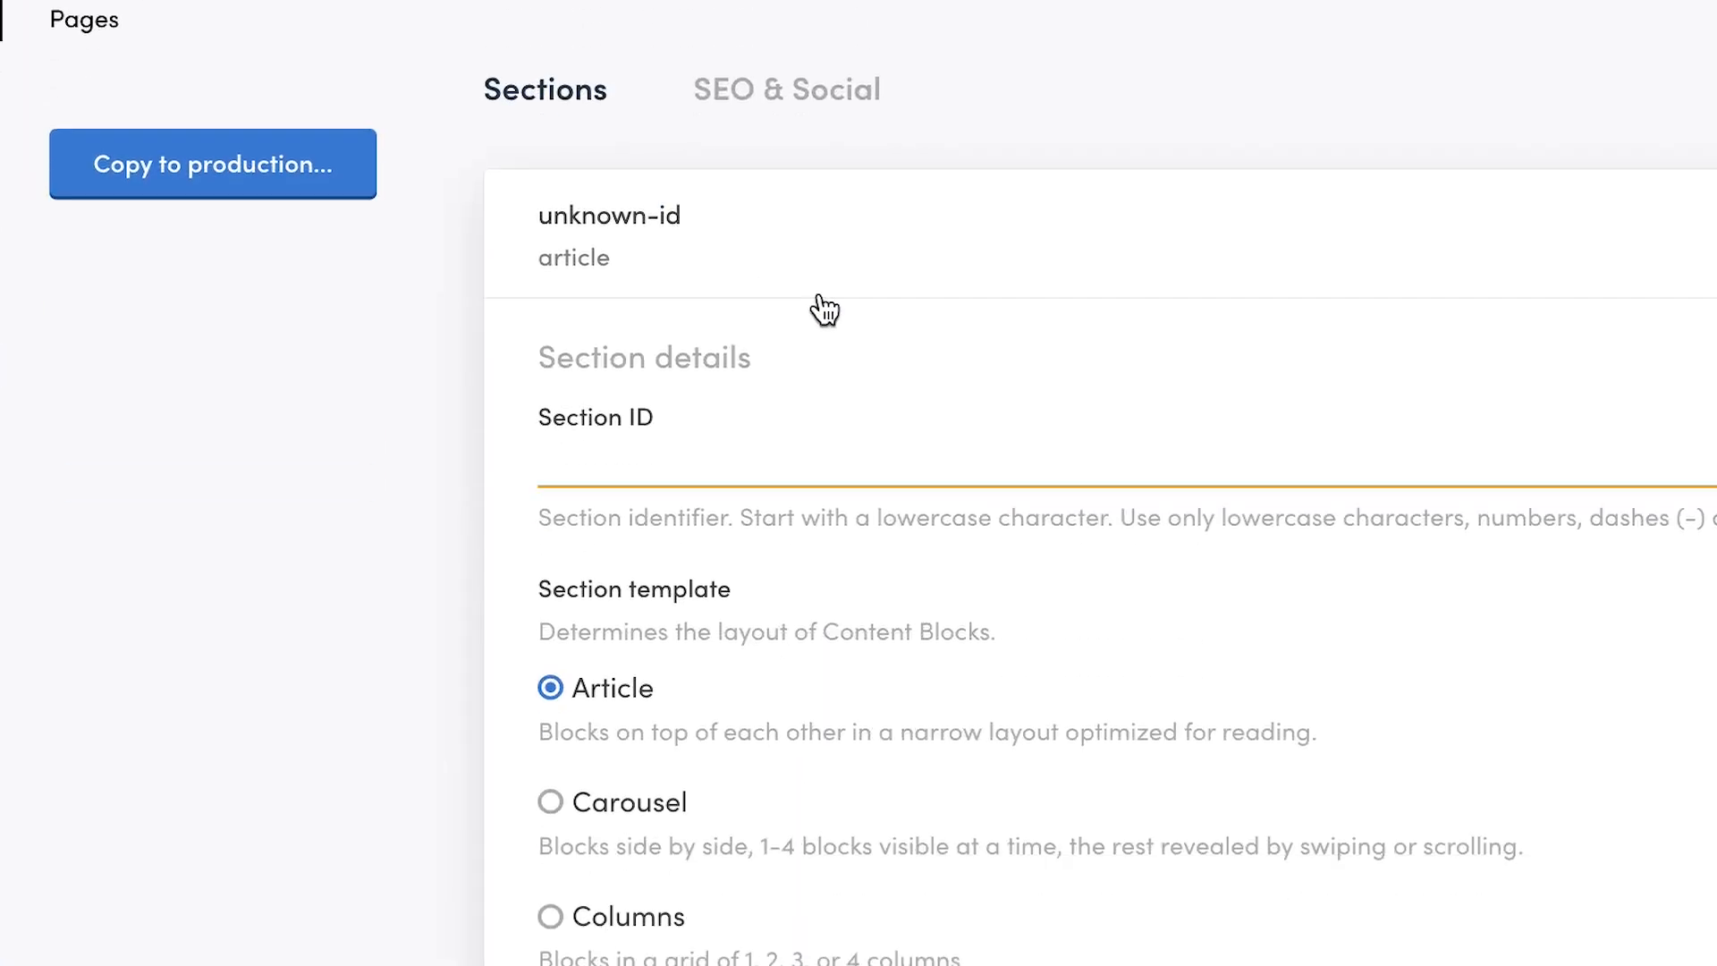
text(hero)
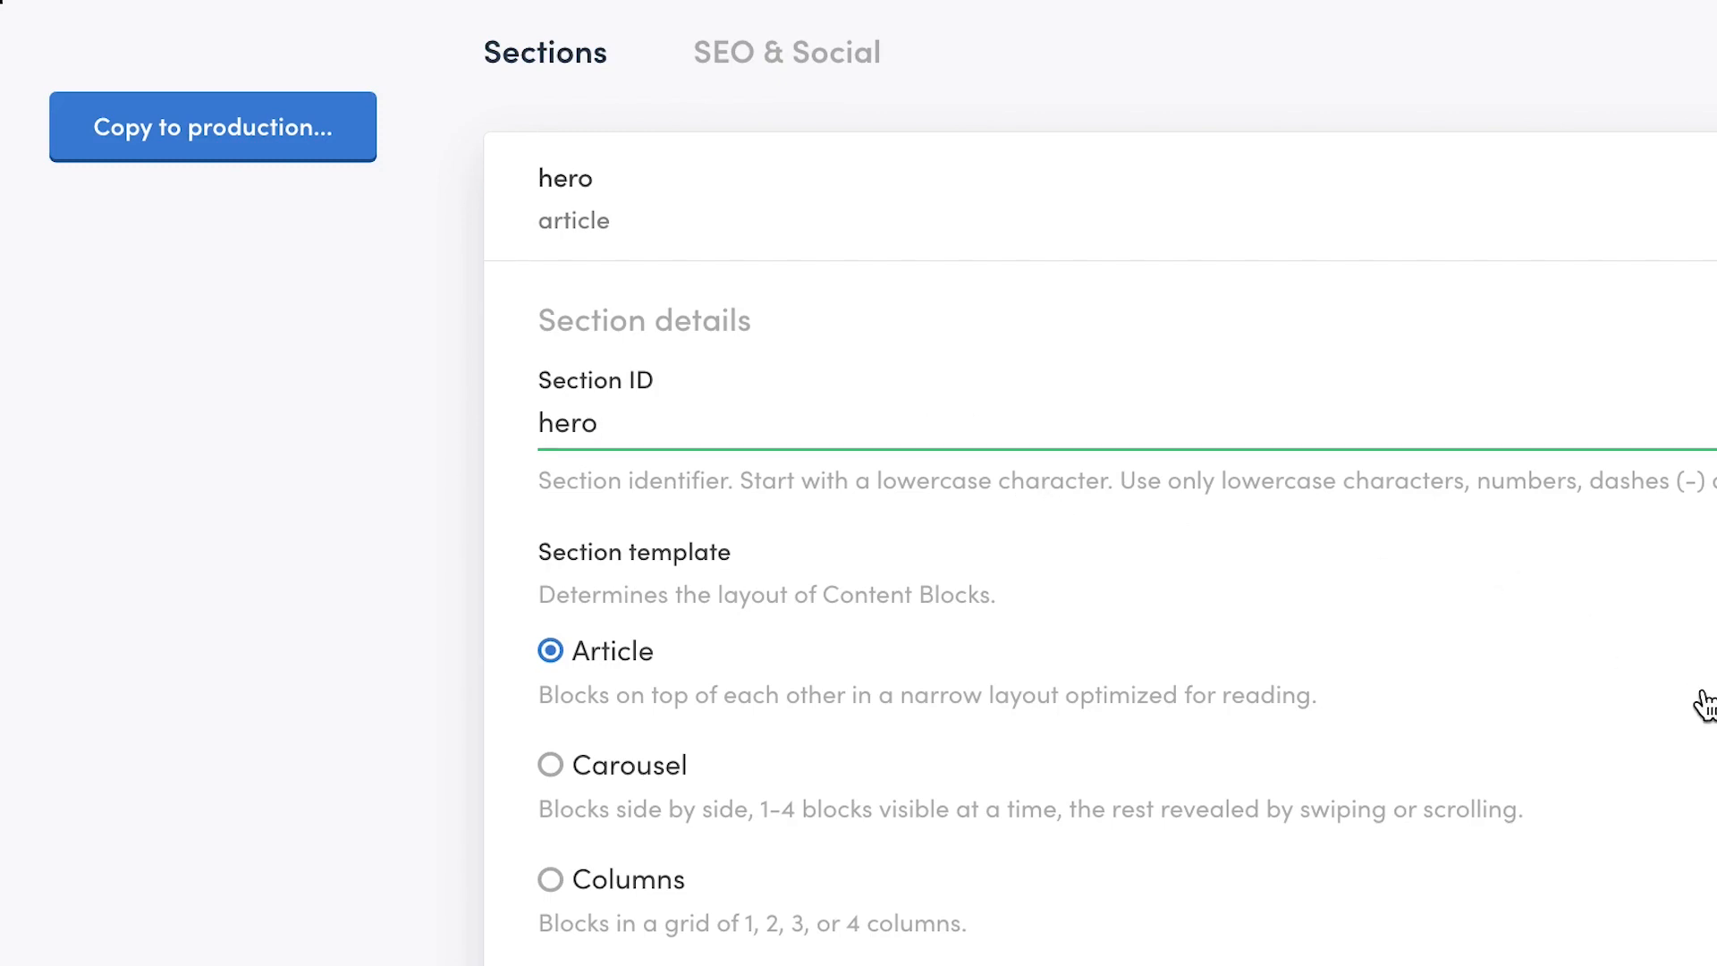
scroll(down, 3)
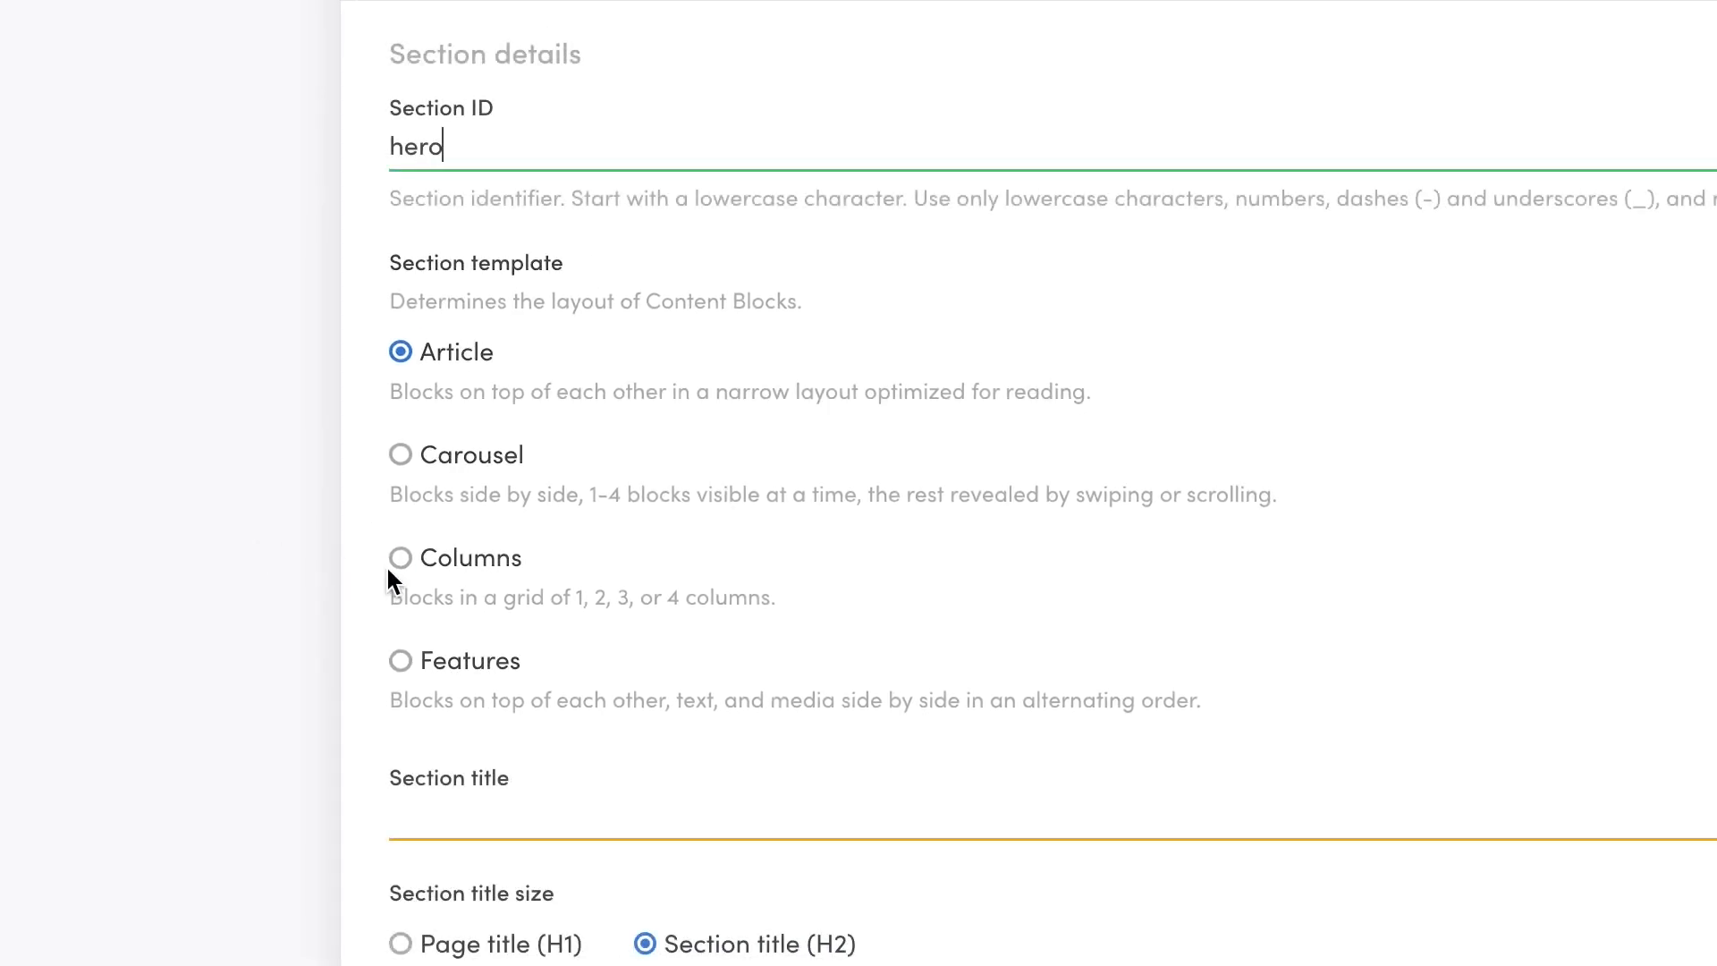
Give the hero section a columns layout and a custom appearance with background image and white text
click(401, 558)
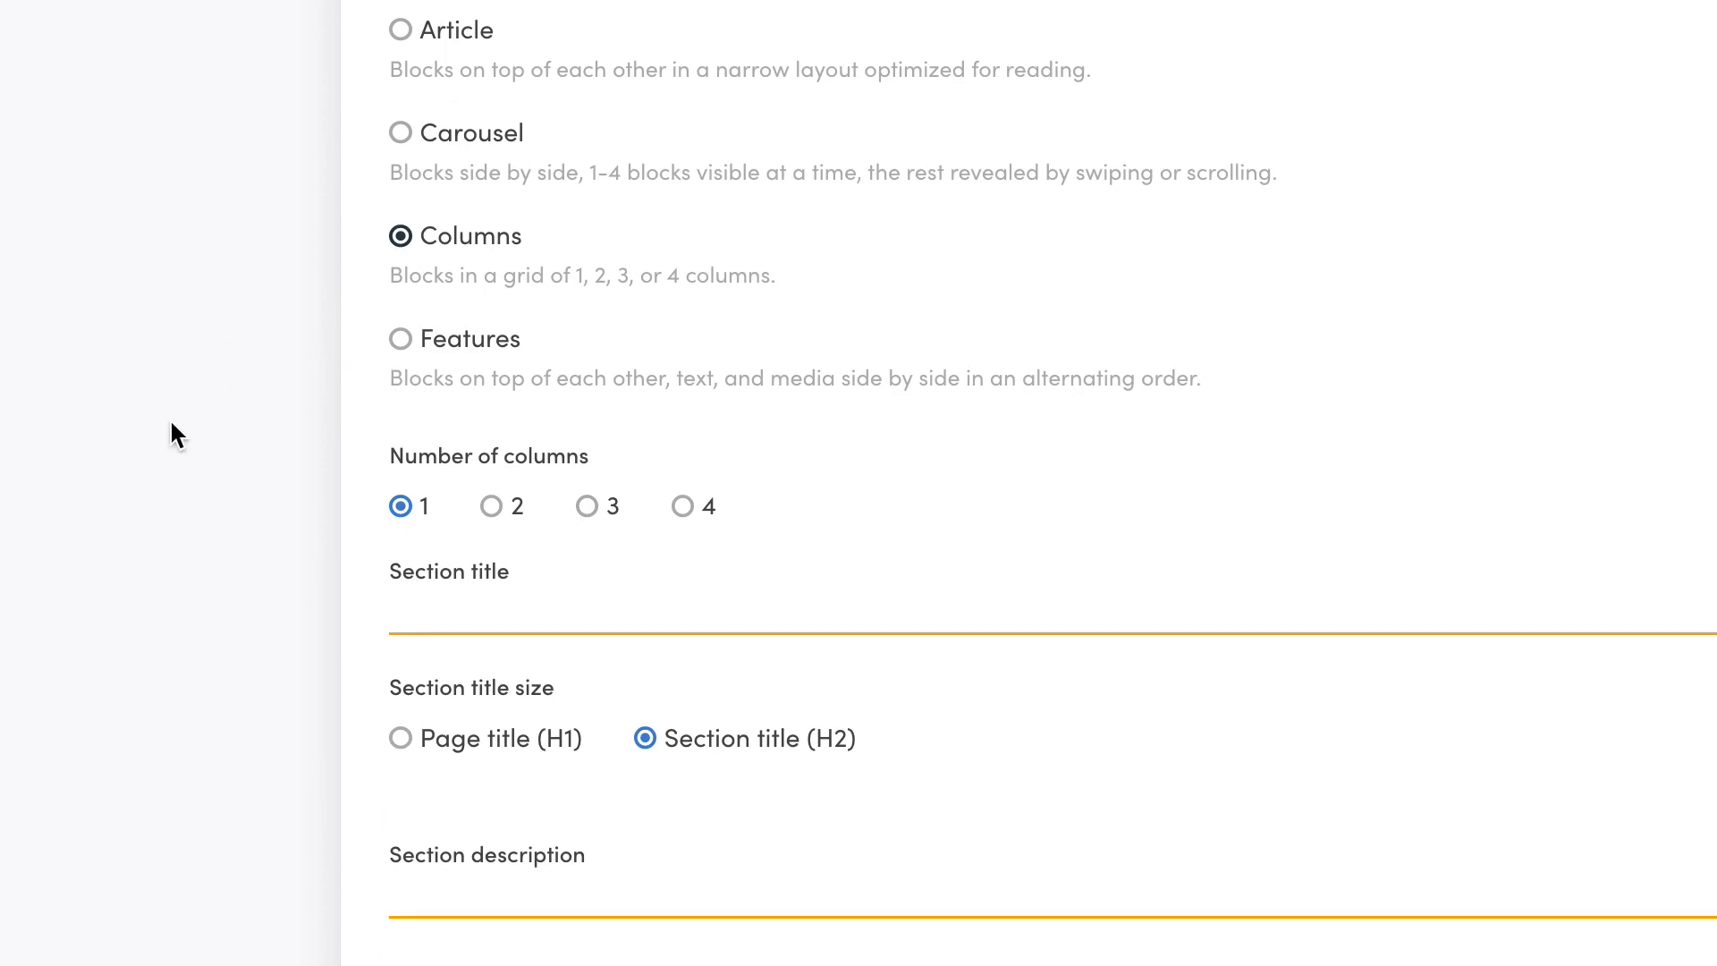
scroll(down, 3)
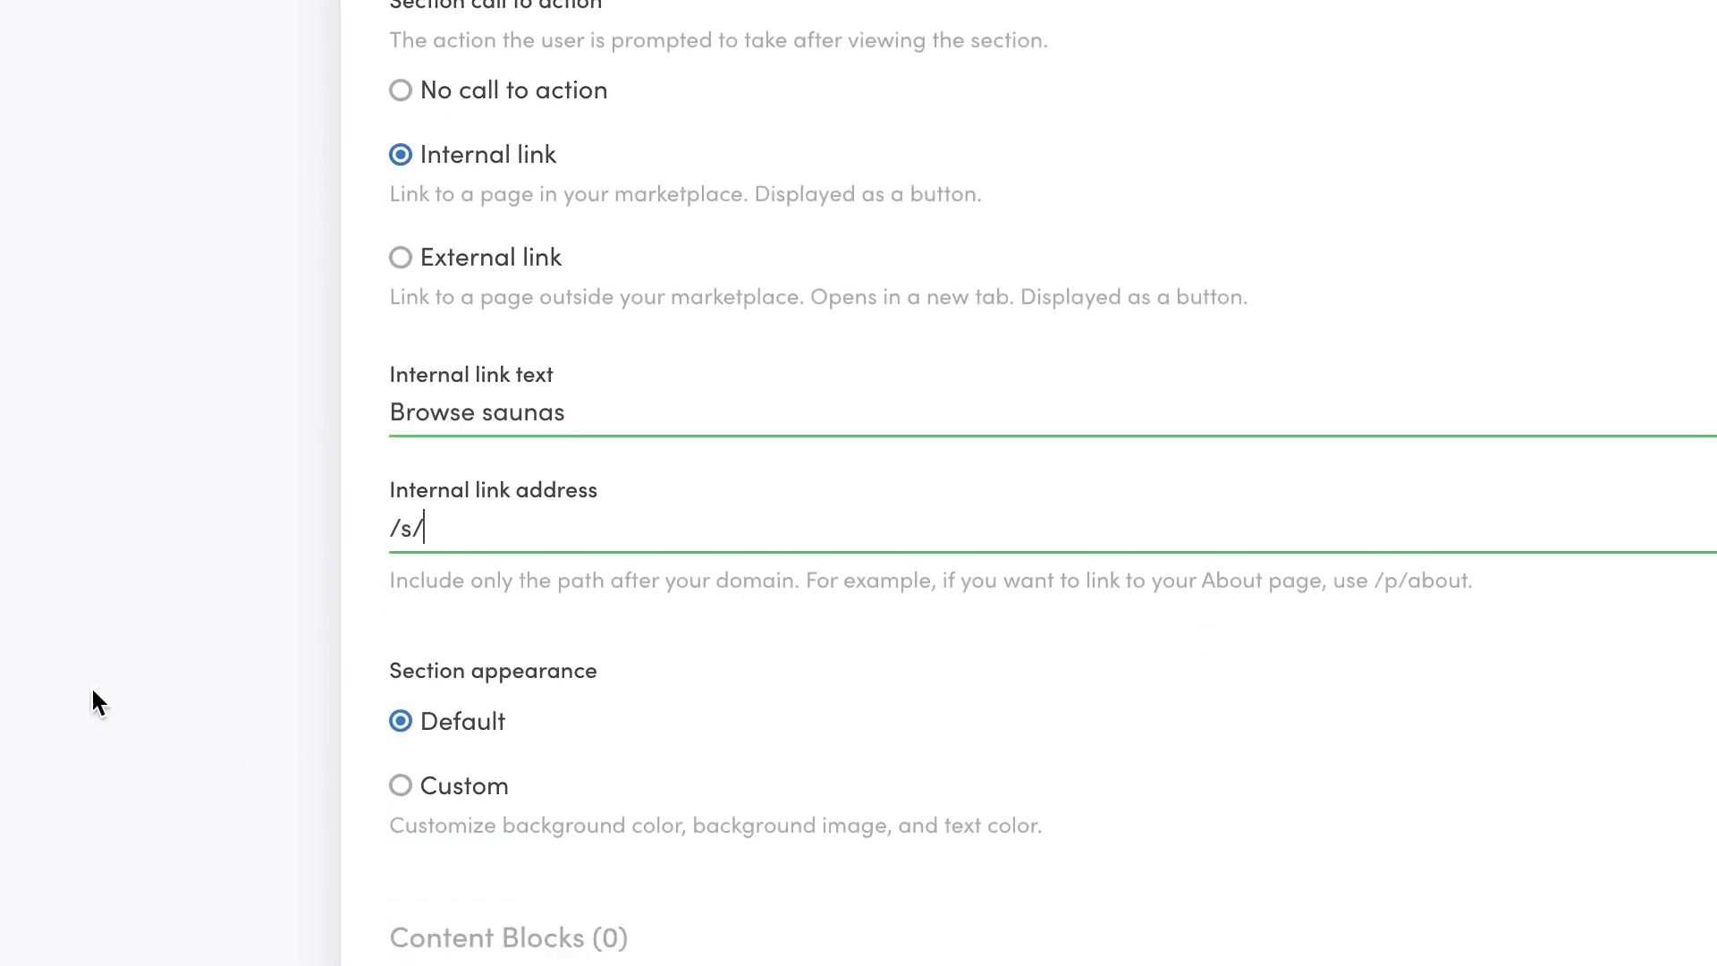
click(401, 785)
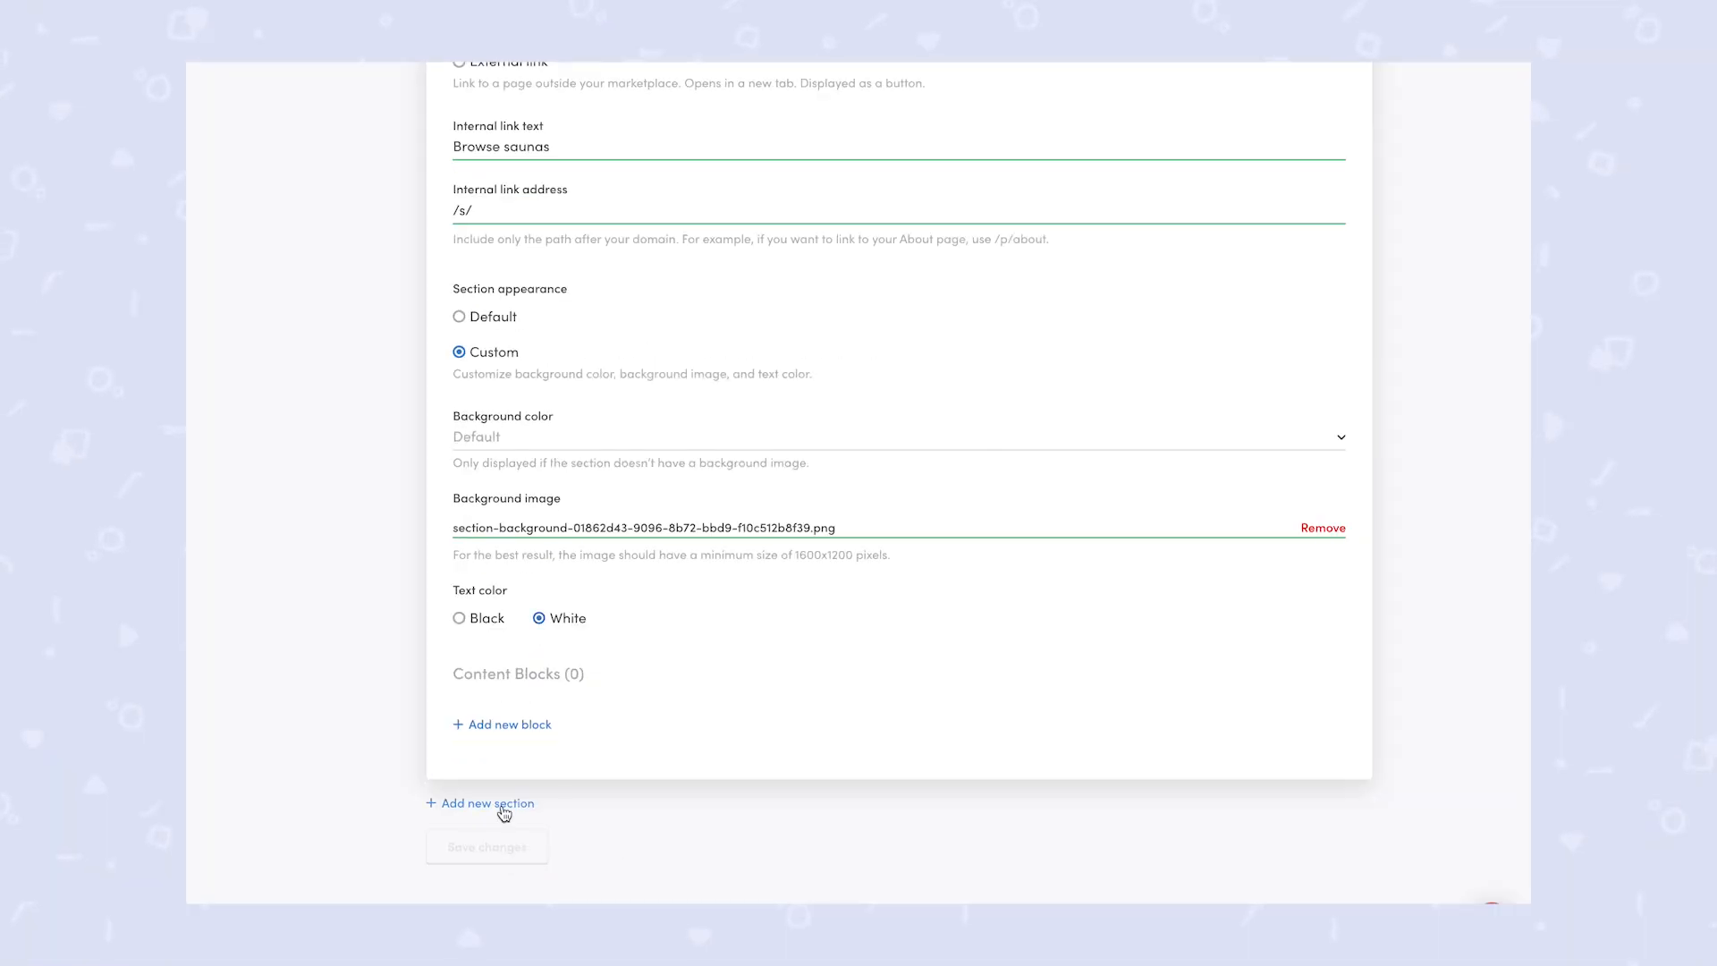
Add a featured-locations section and its first content block
click(487, 803)
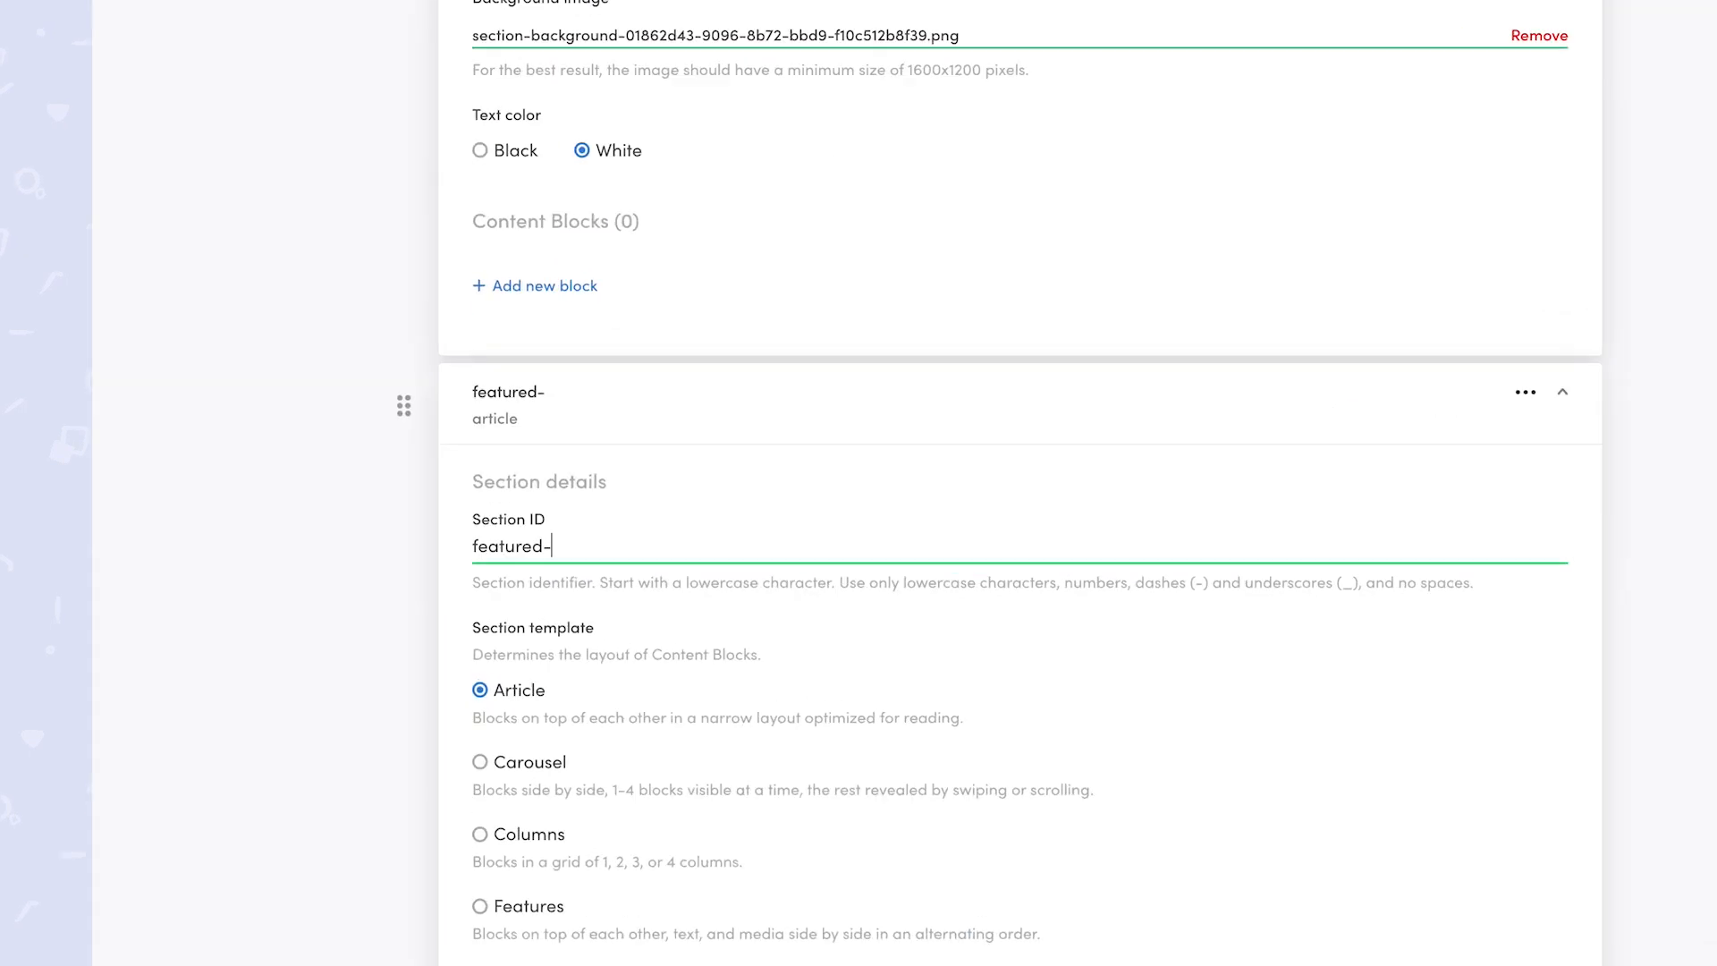
click(459, 658)
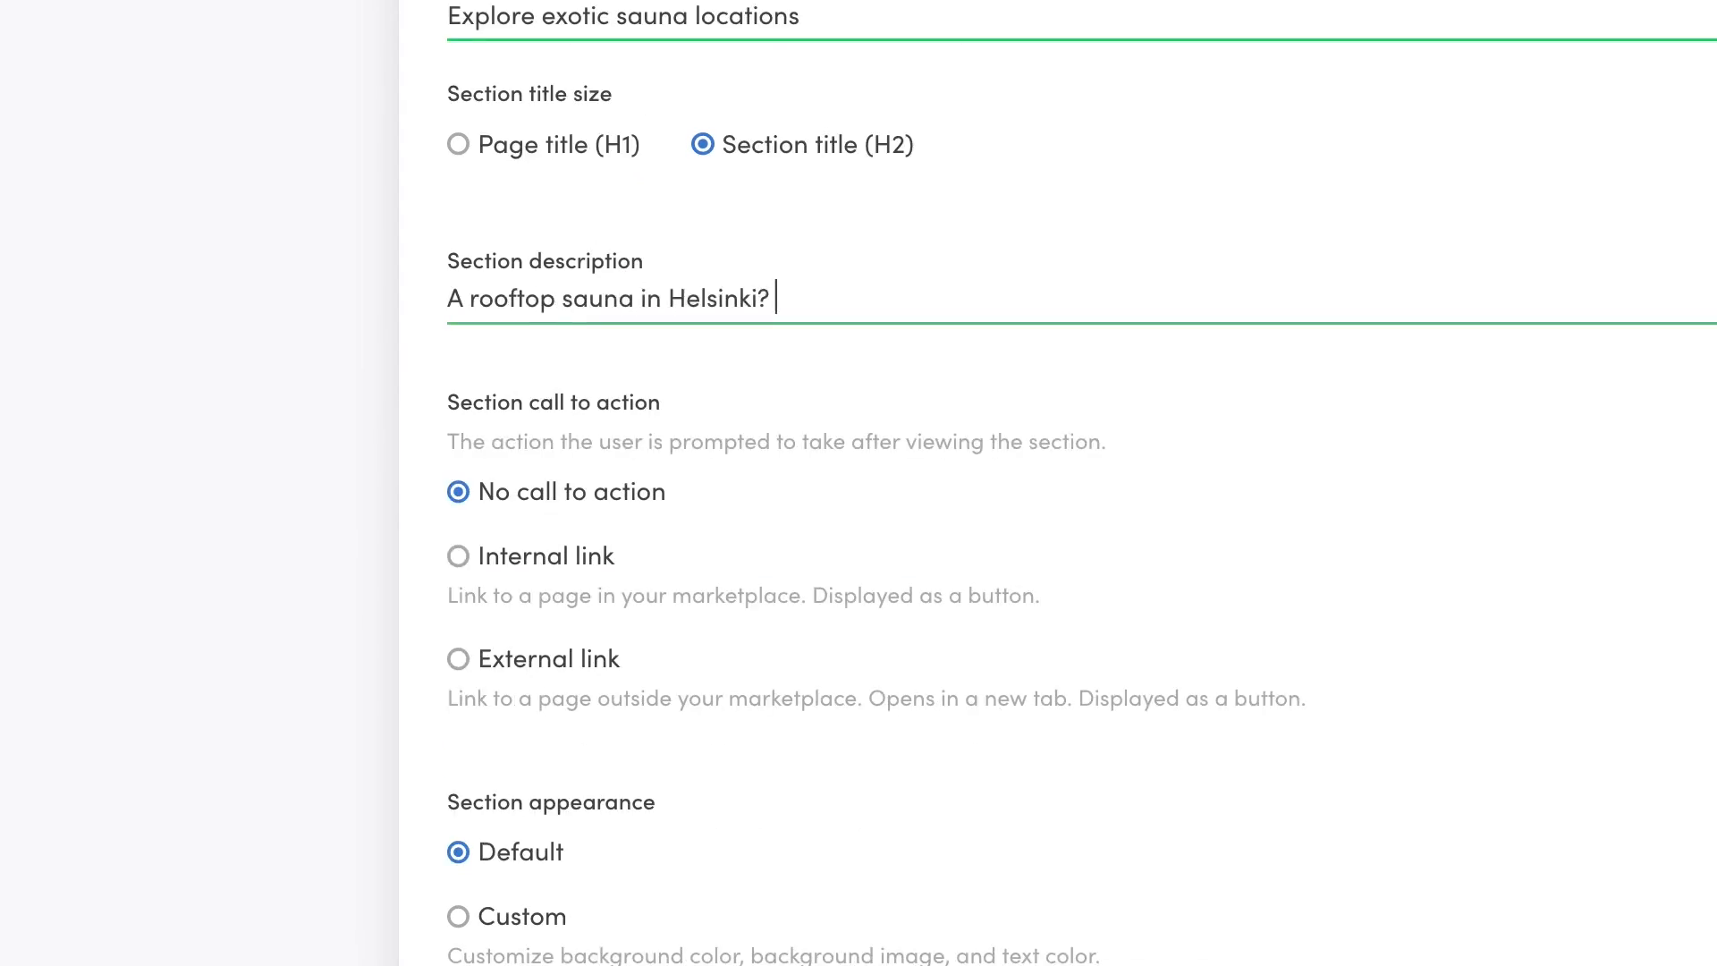
scroll(down, 3)
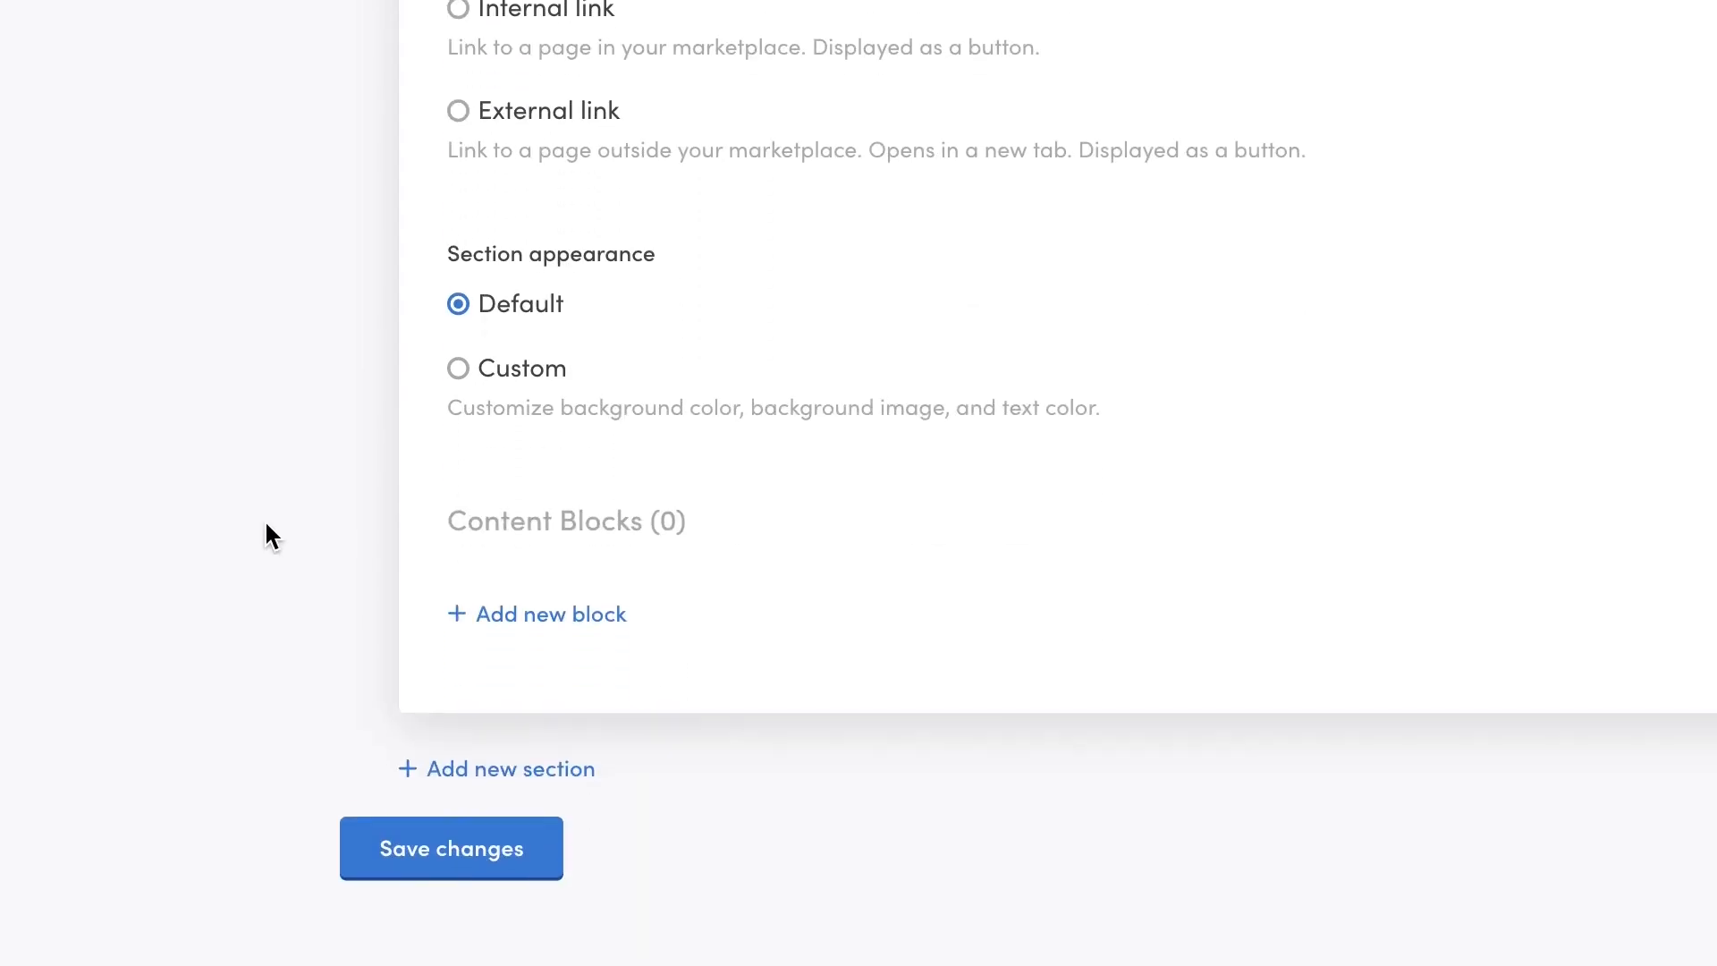
click(537, 613)
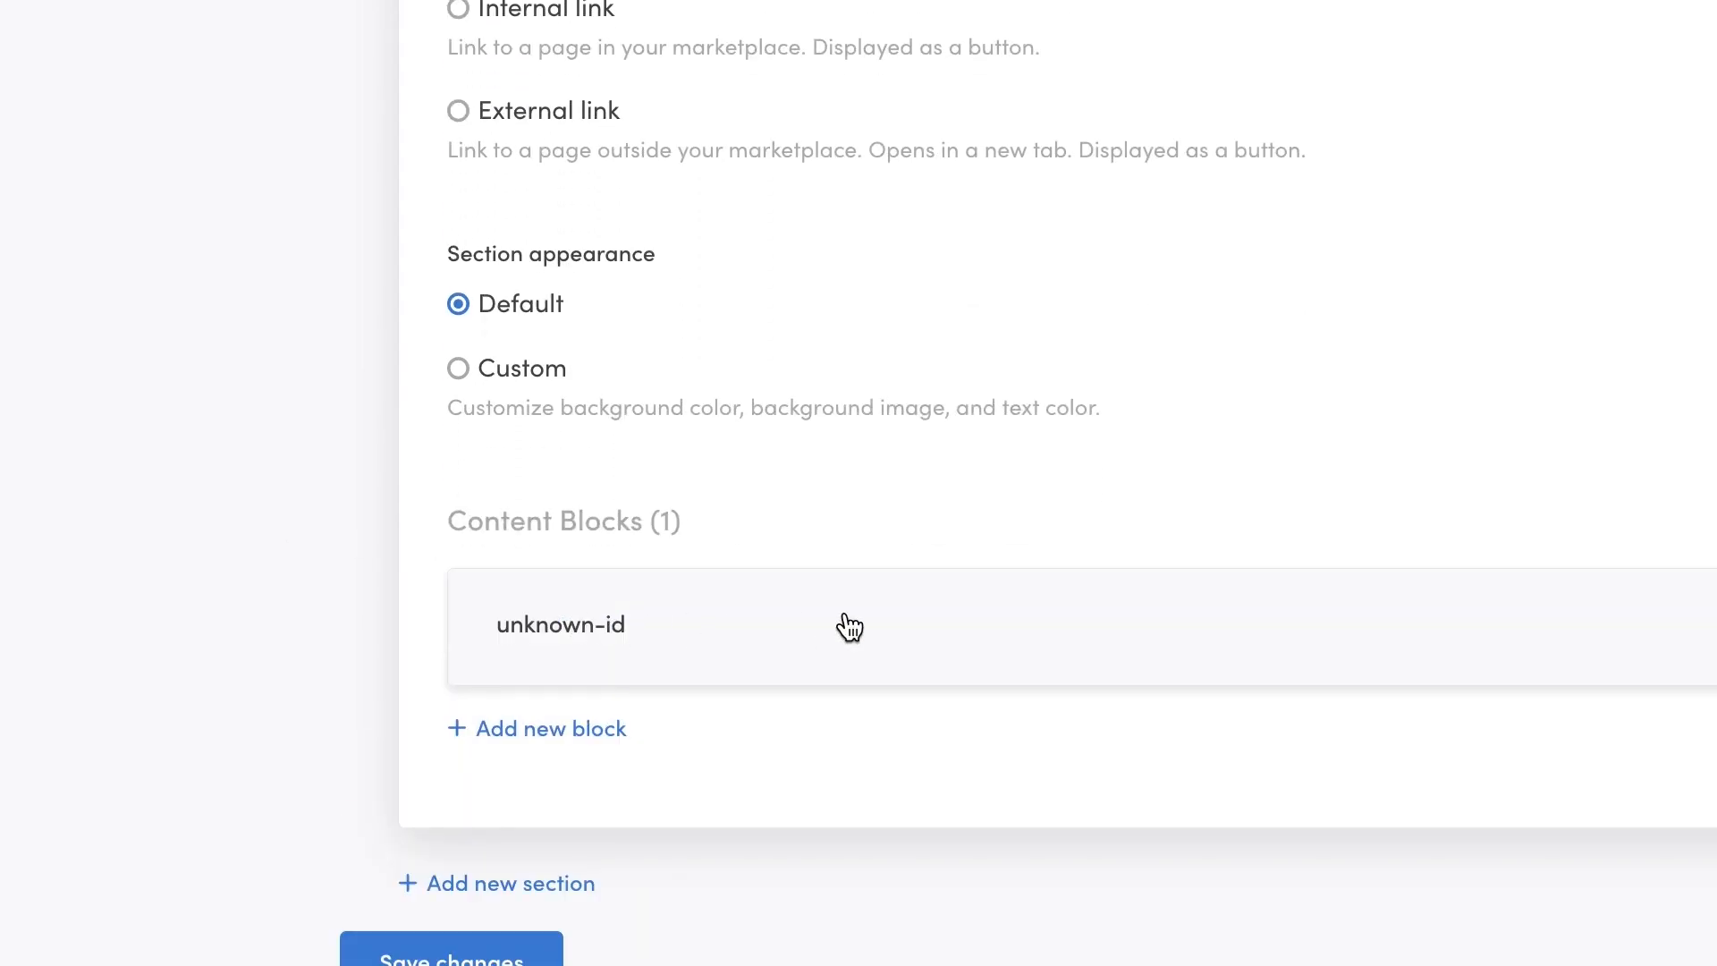
click(560, 624)
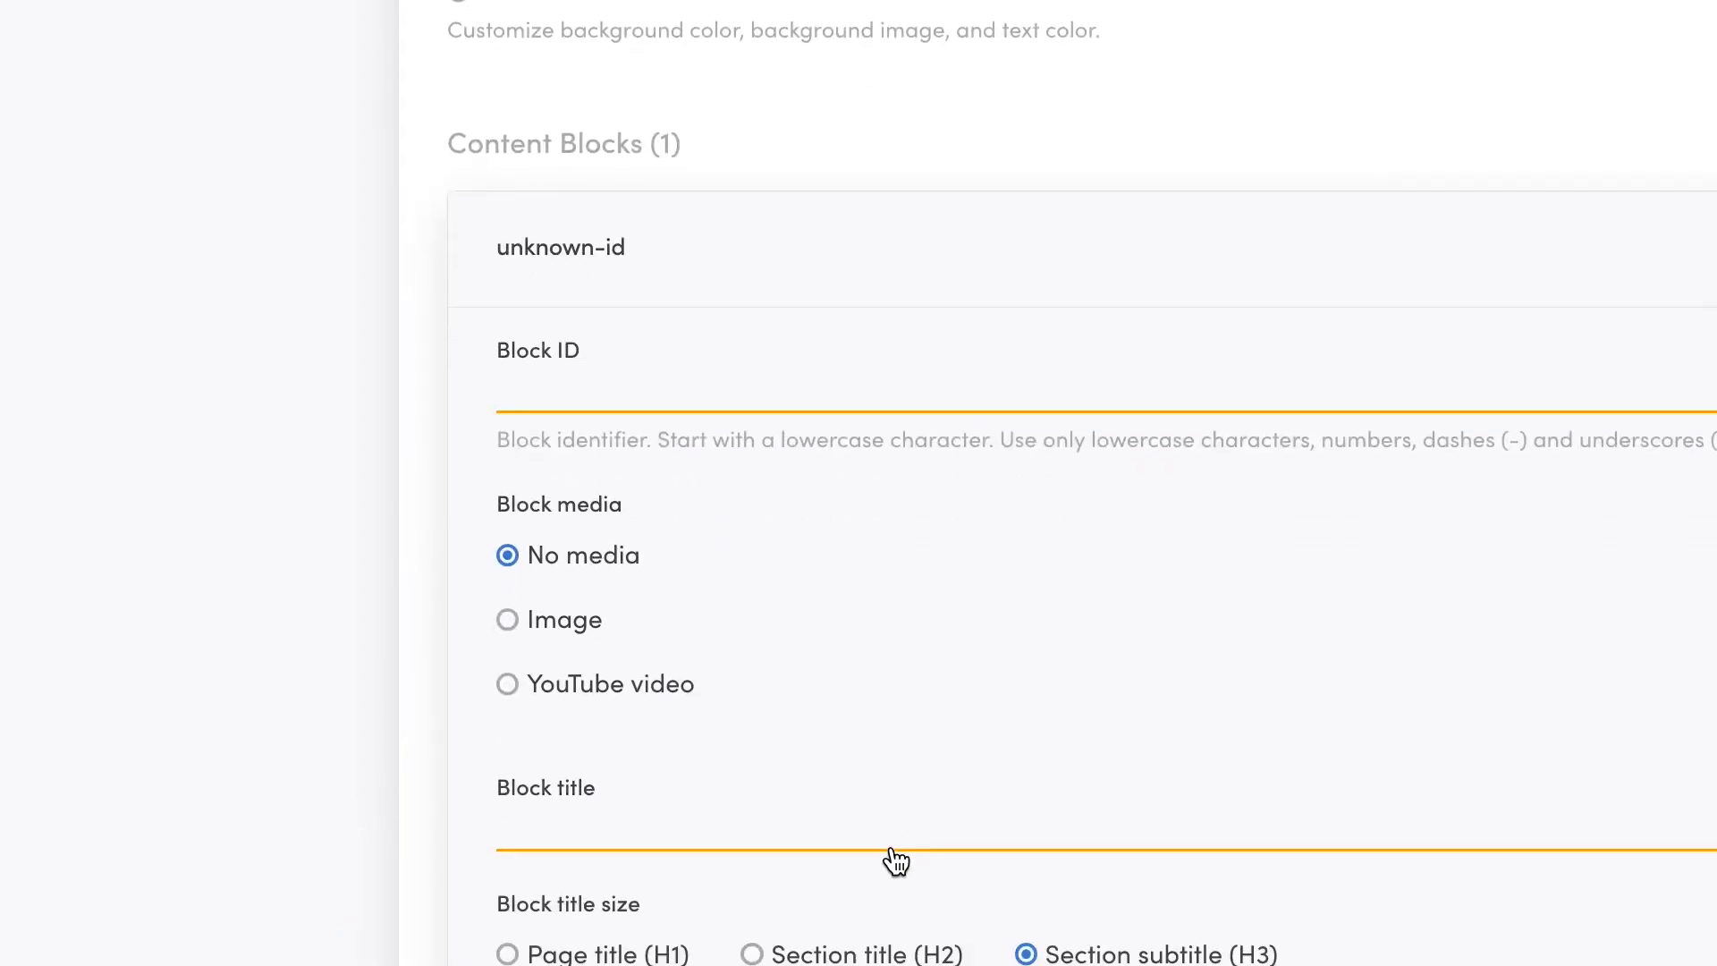
Set the block ID helsinki with its title and internal sauna-search link, then save the city blocks
scroll(down, 3)
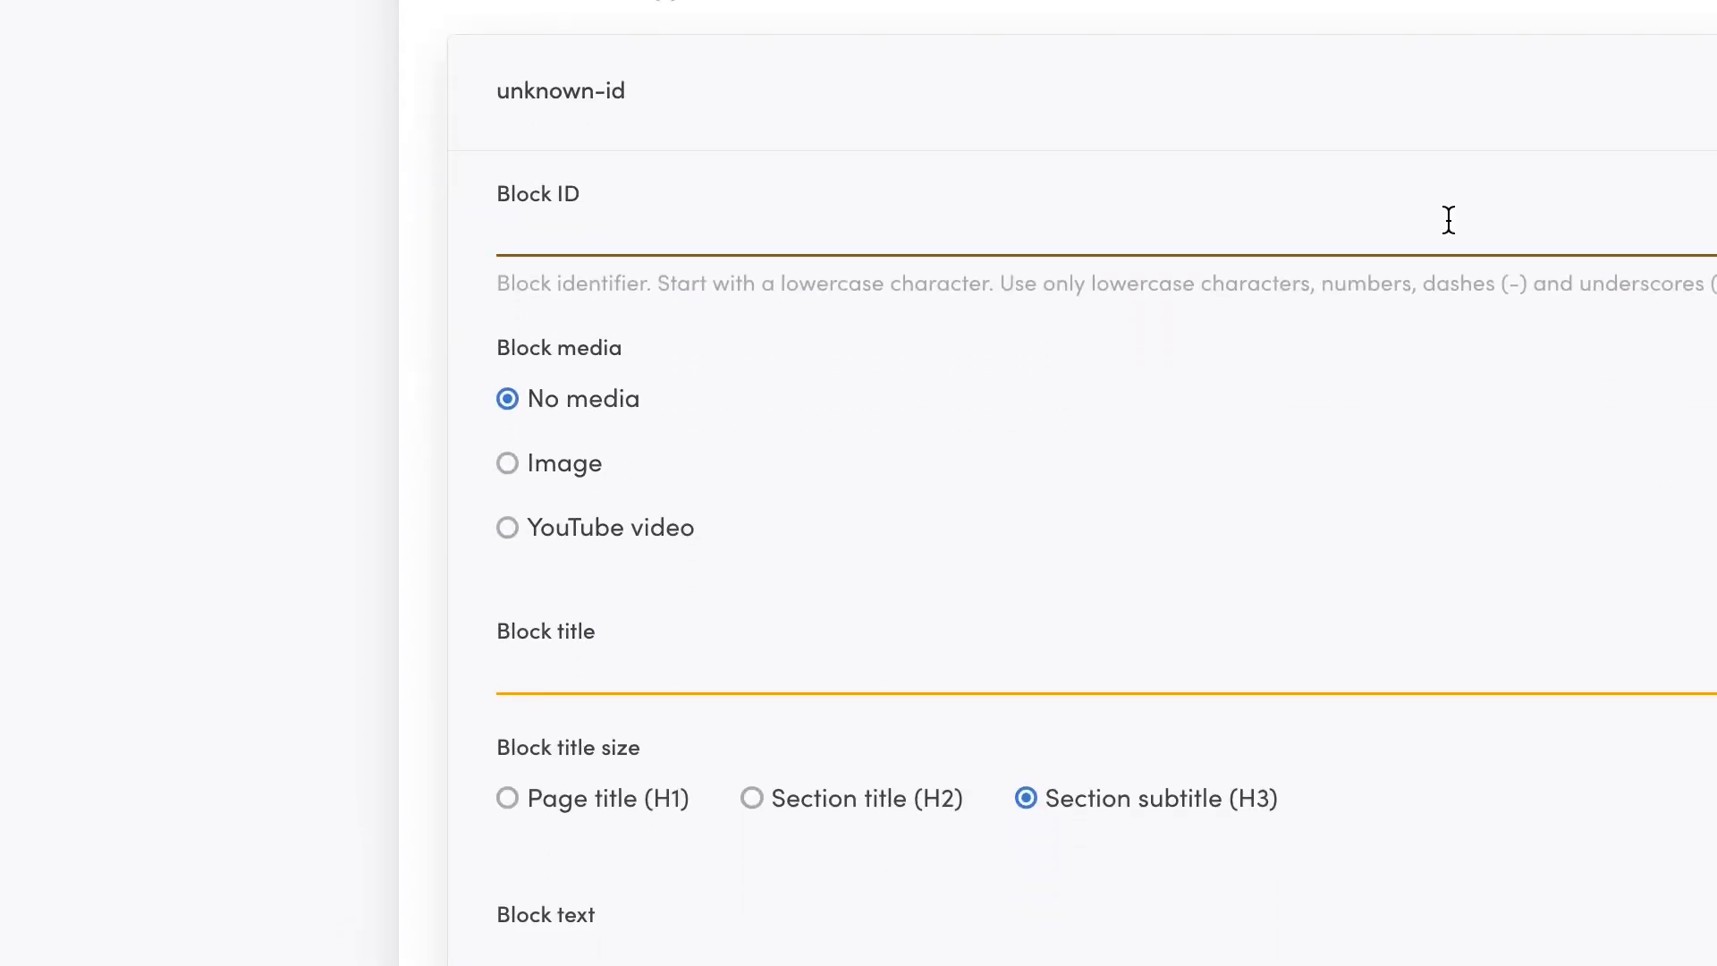
text(helsinki)
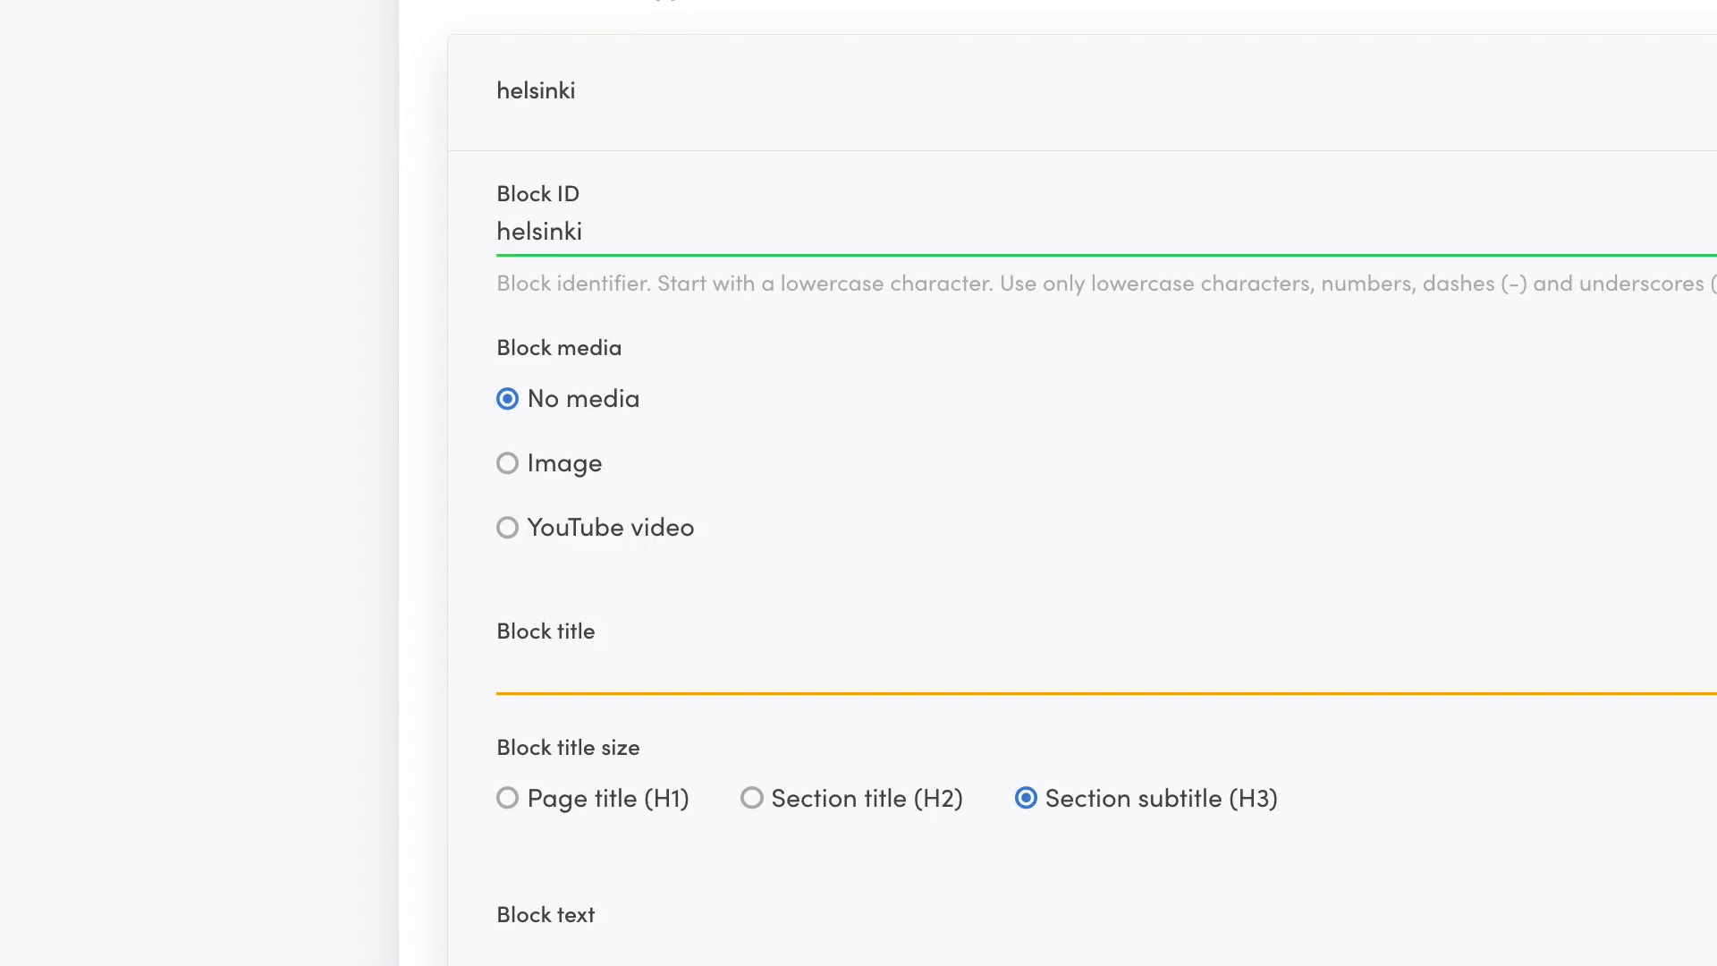
click(506, 462)
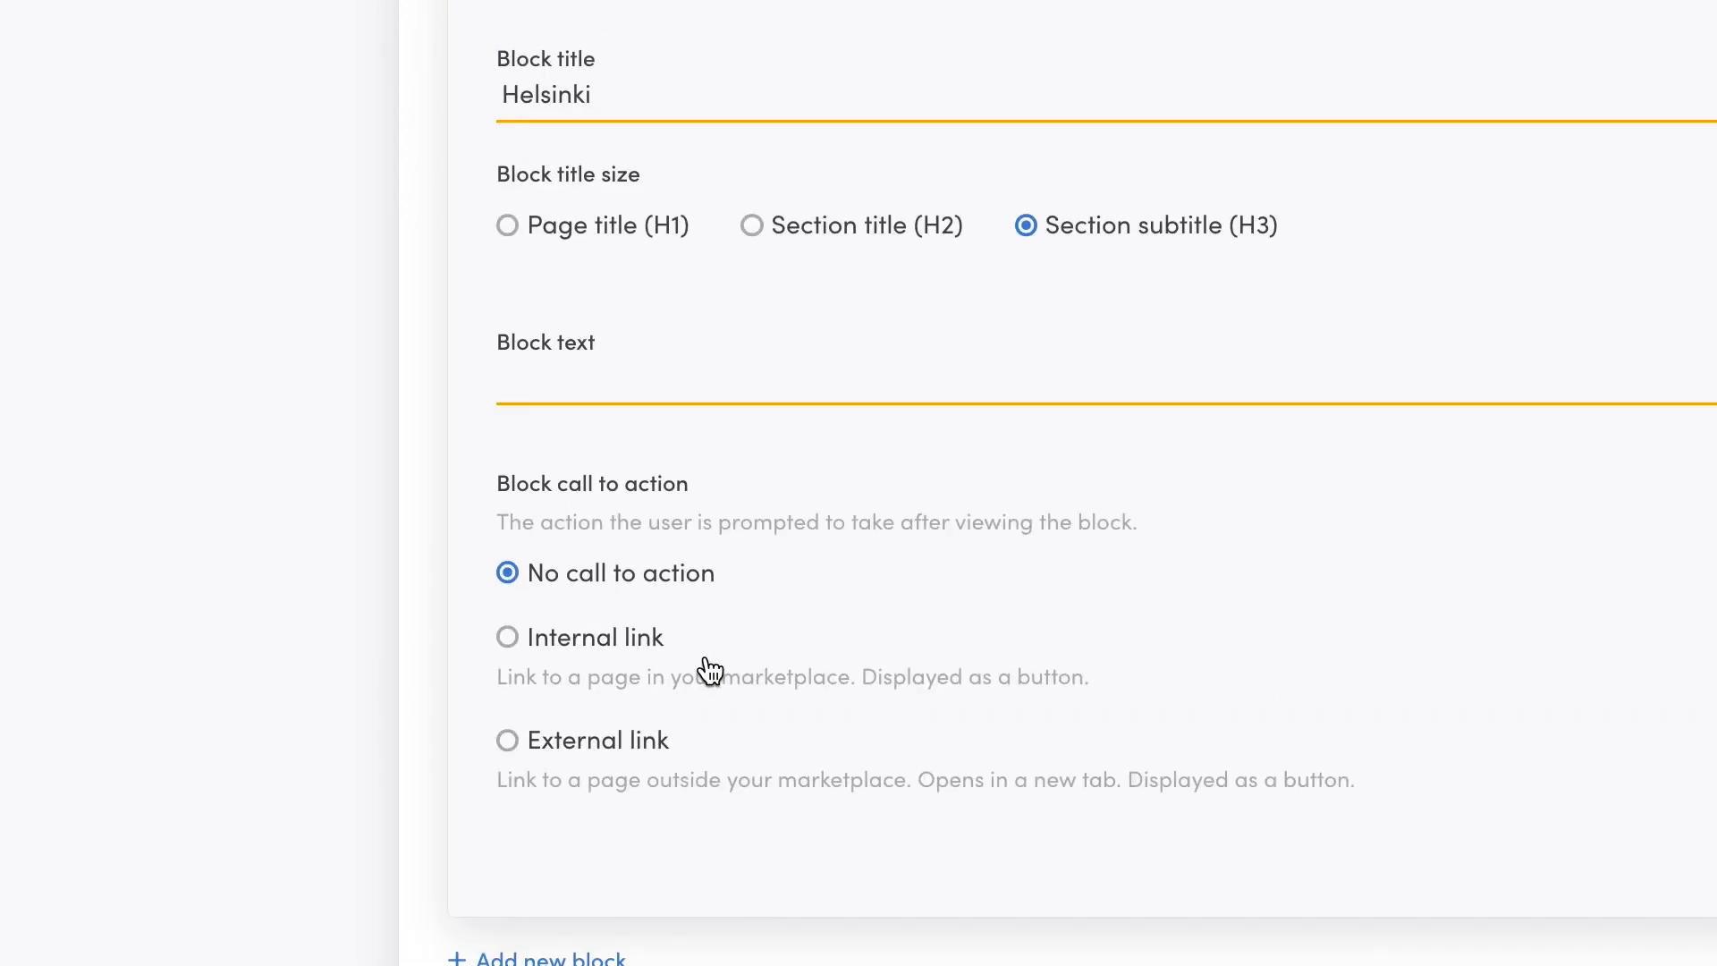
click(507, 636)
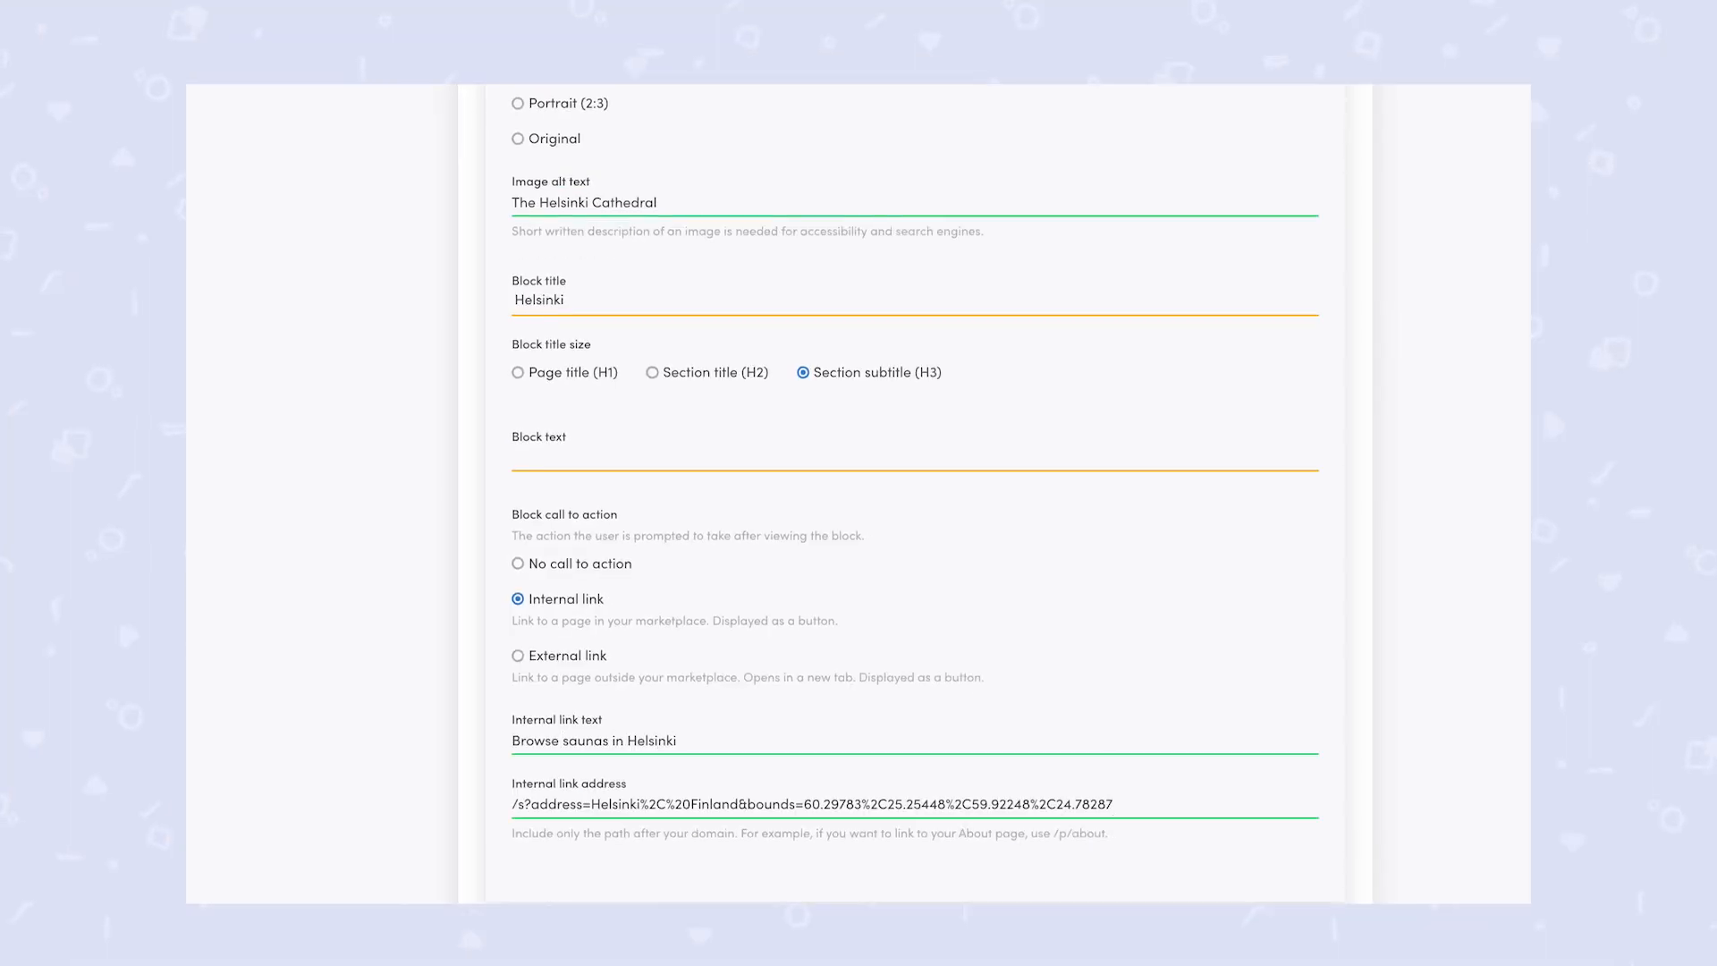
click(487, 860)
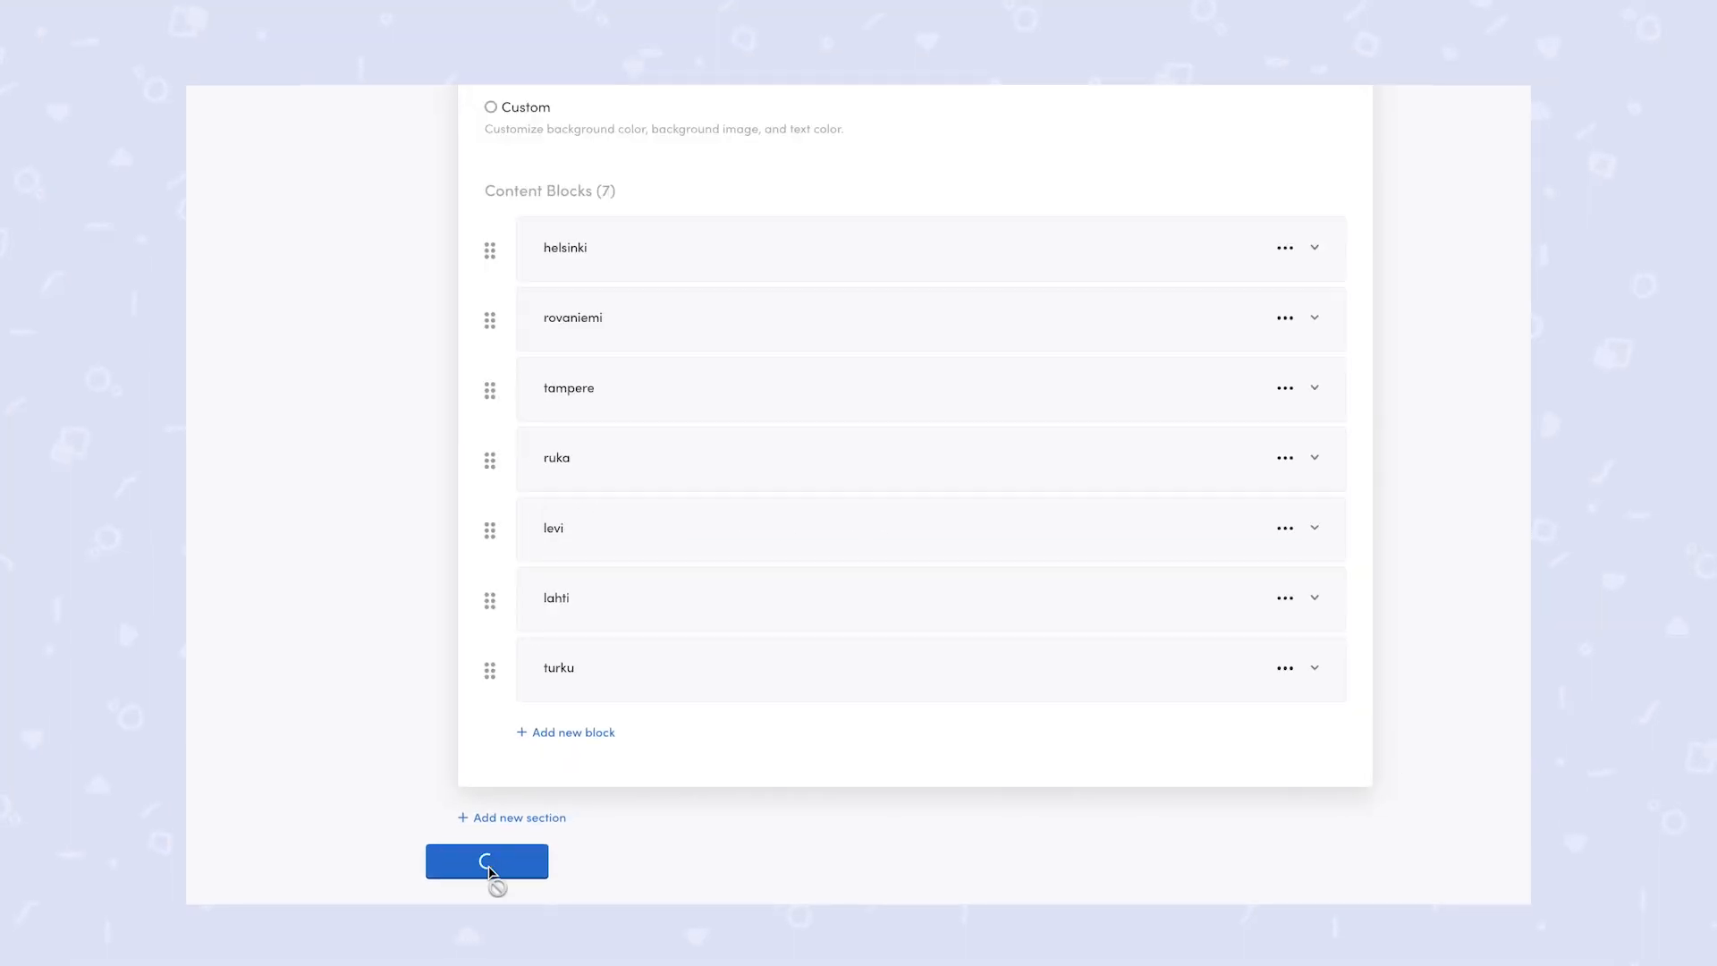
Fill in the landing page's SEO & Social title, descriptions and image, and save
click(487, 861)
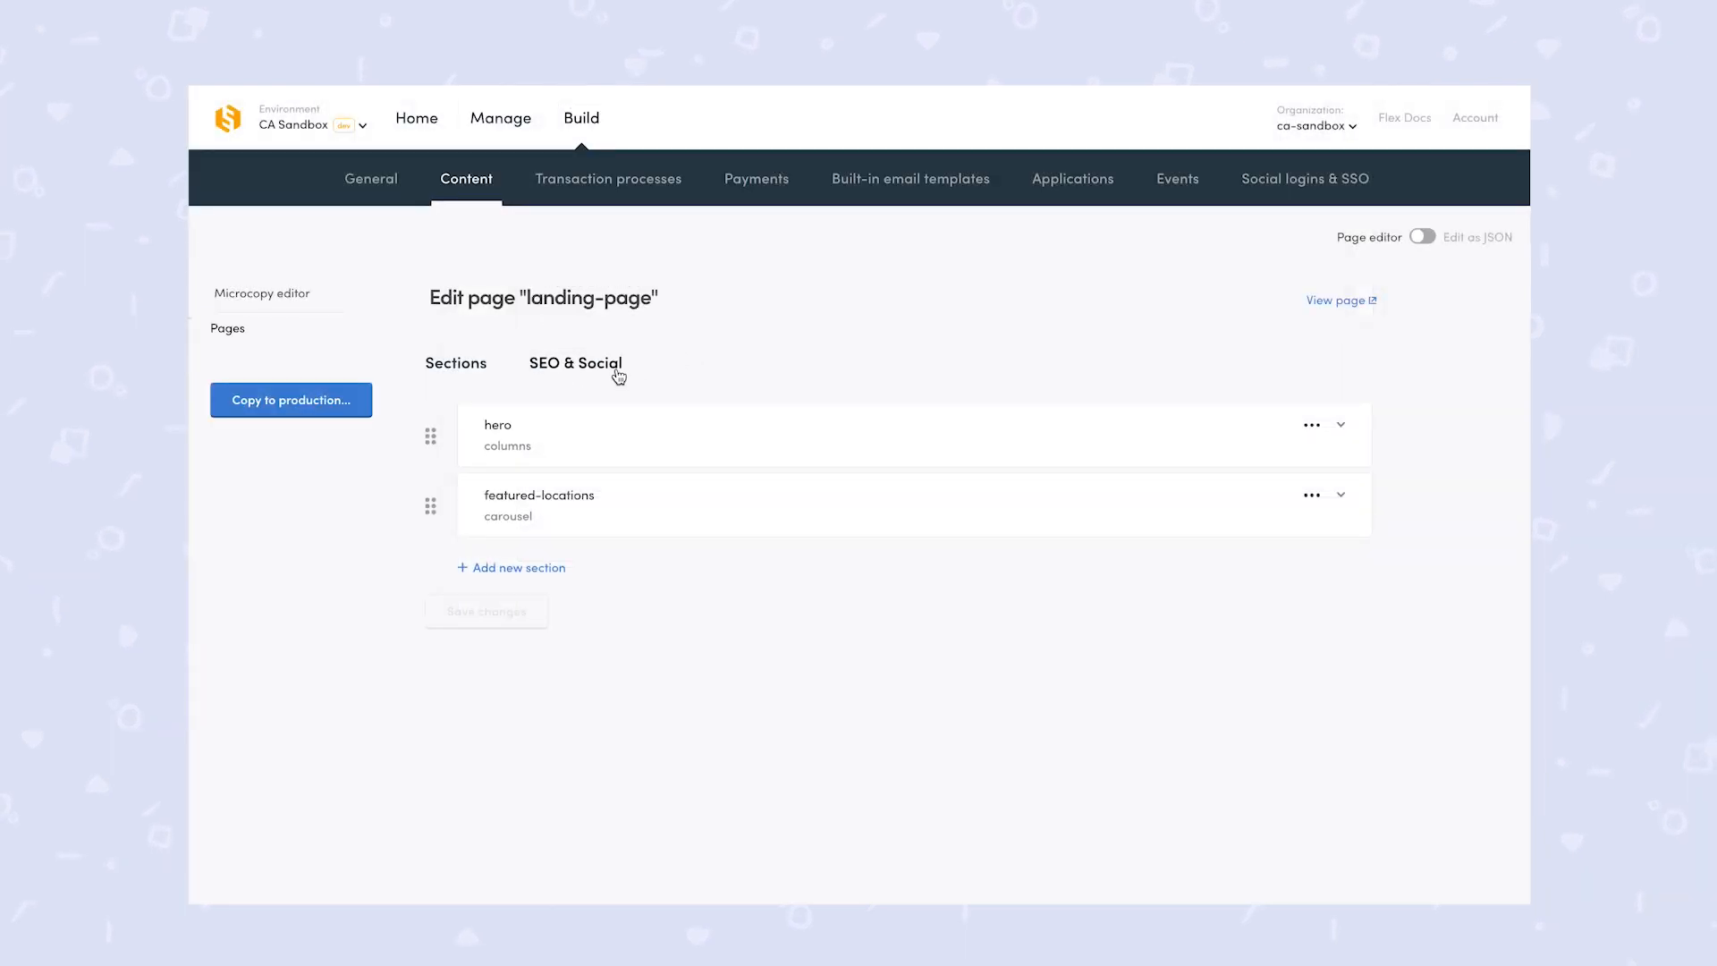
click(574, 362)
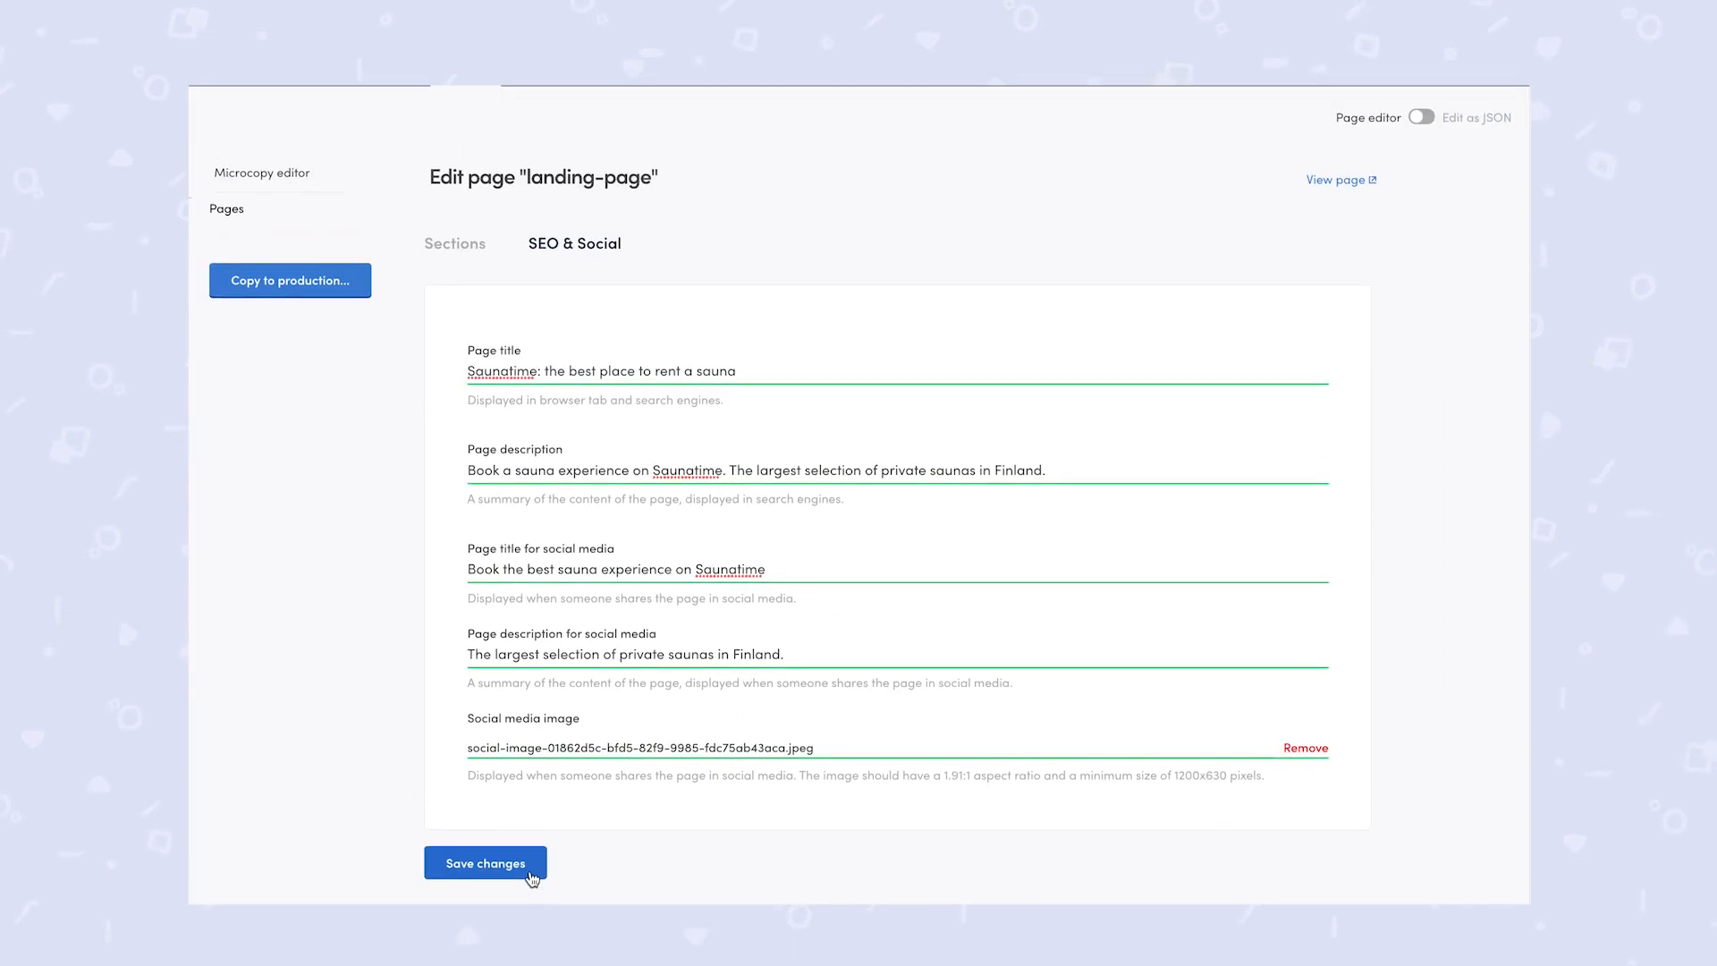
click(485, 863)
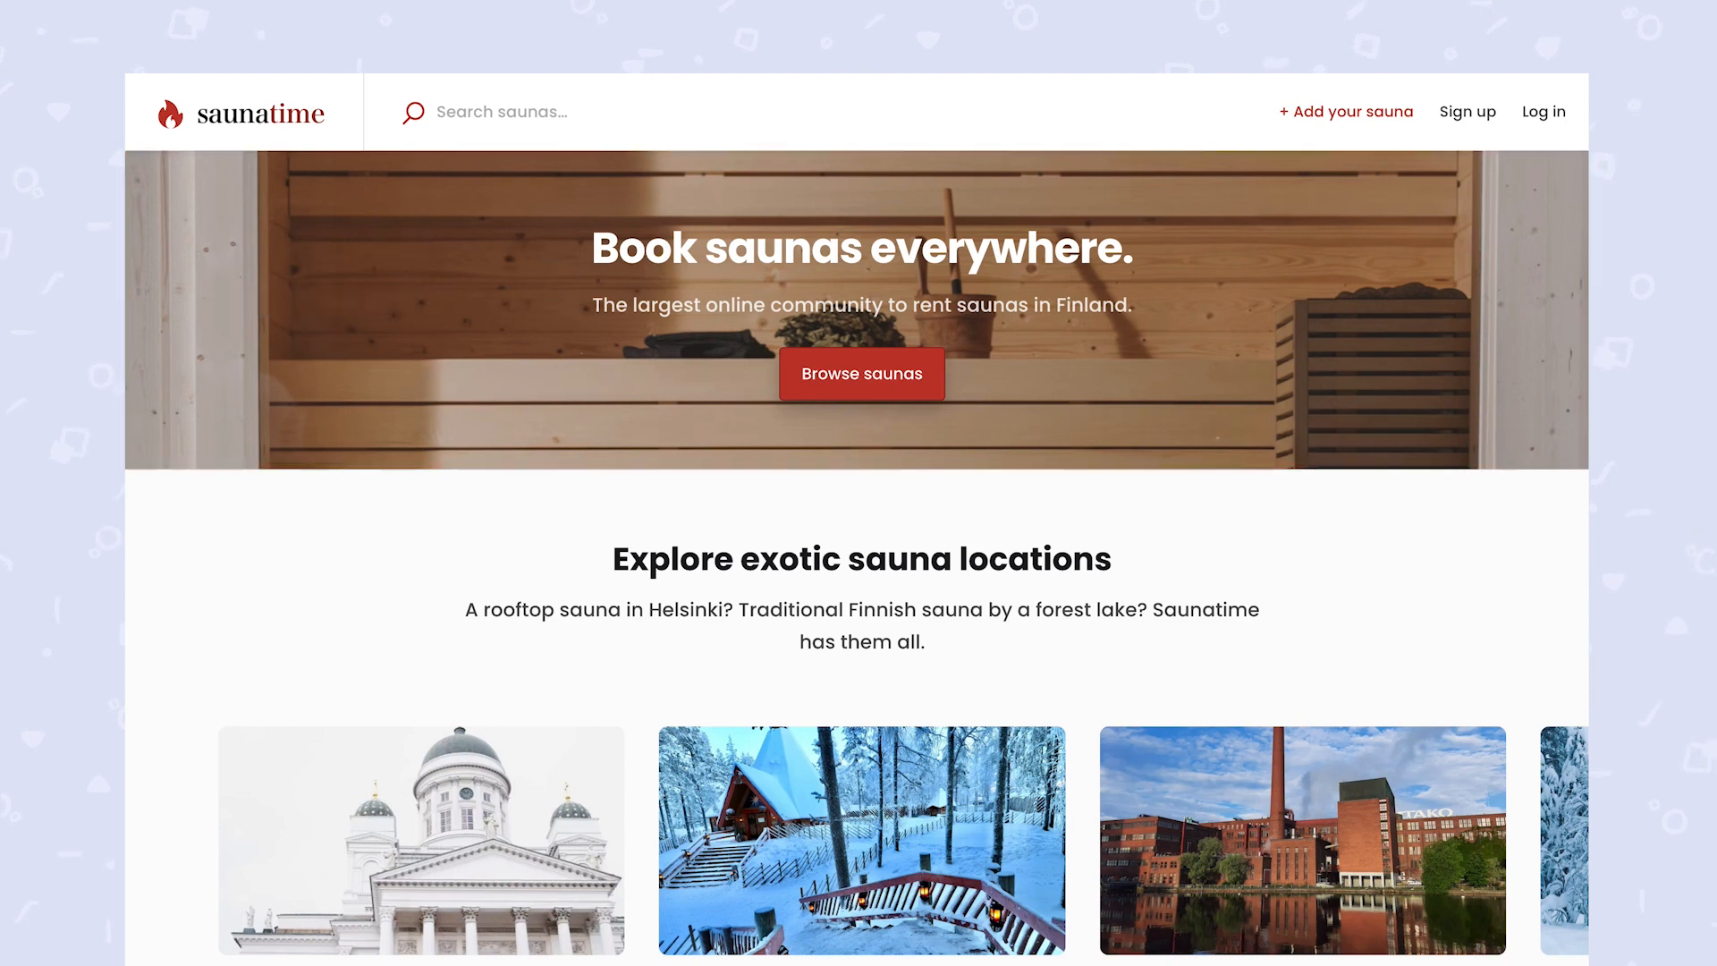
Scroll through the Saunatime landing page to check the hero, locations, how-it-works, video and what's-next sections
scroll(down, 3)
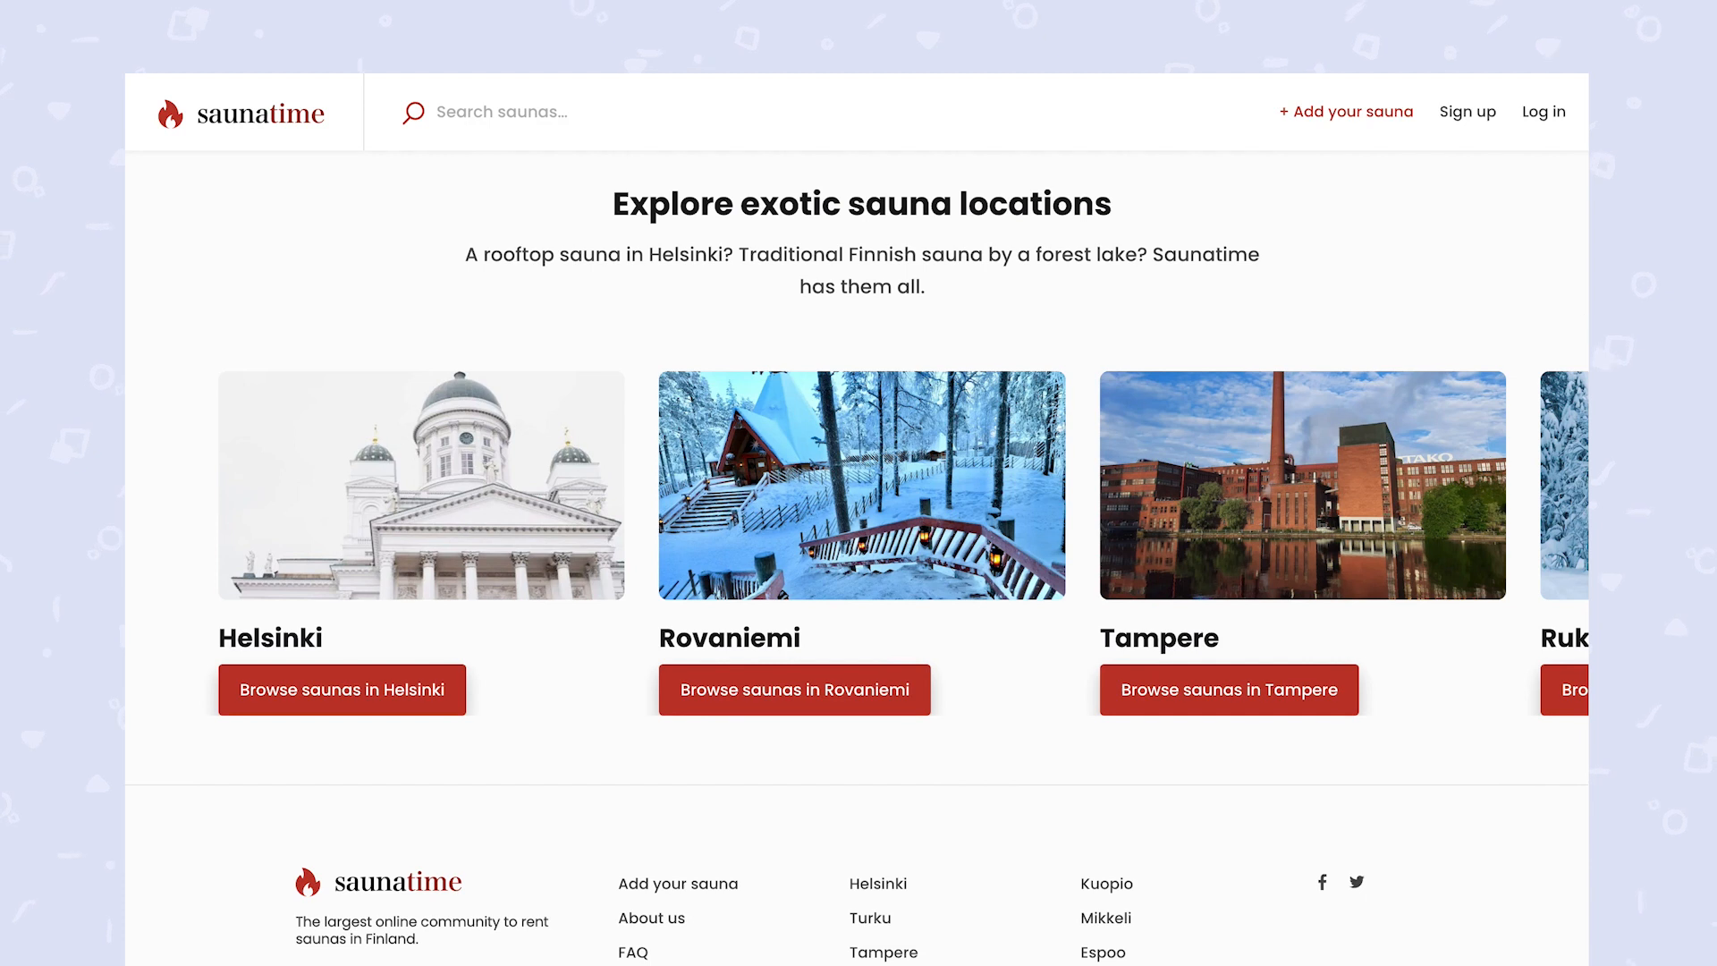
scroll(up, 3)
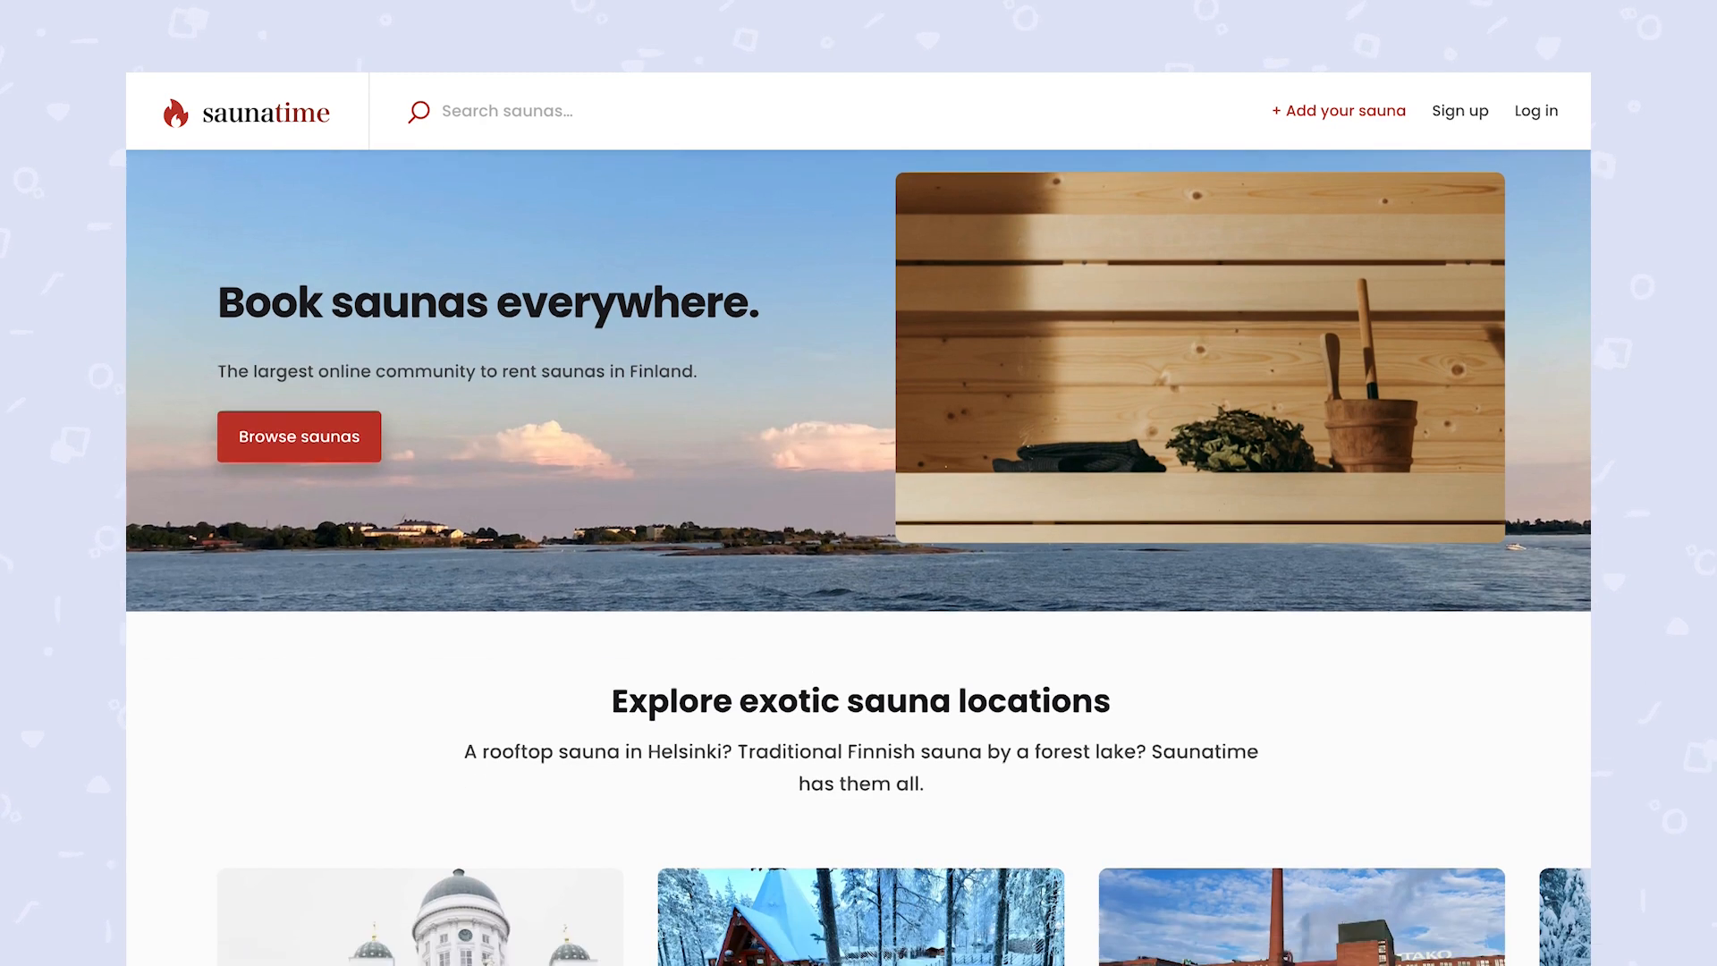
scroll(down, 3)
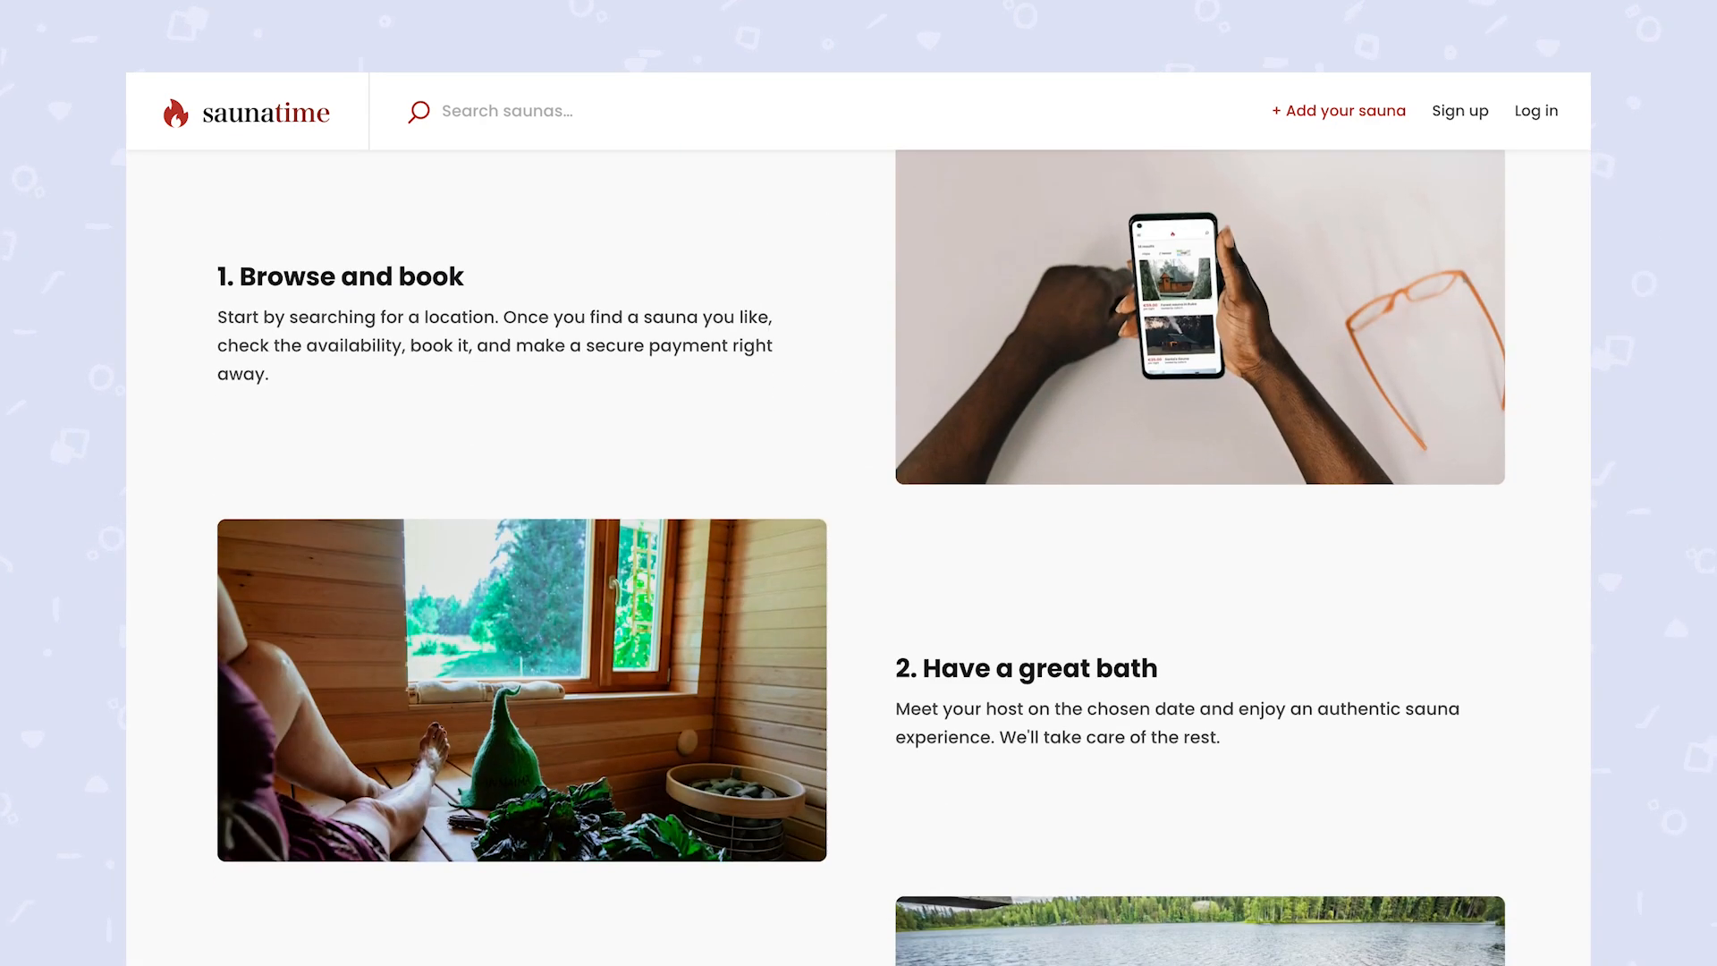
scroll(down, 3)
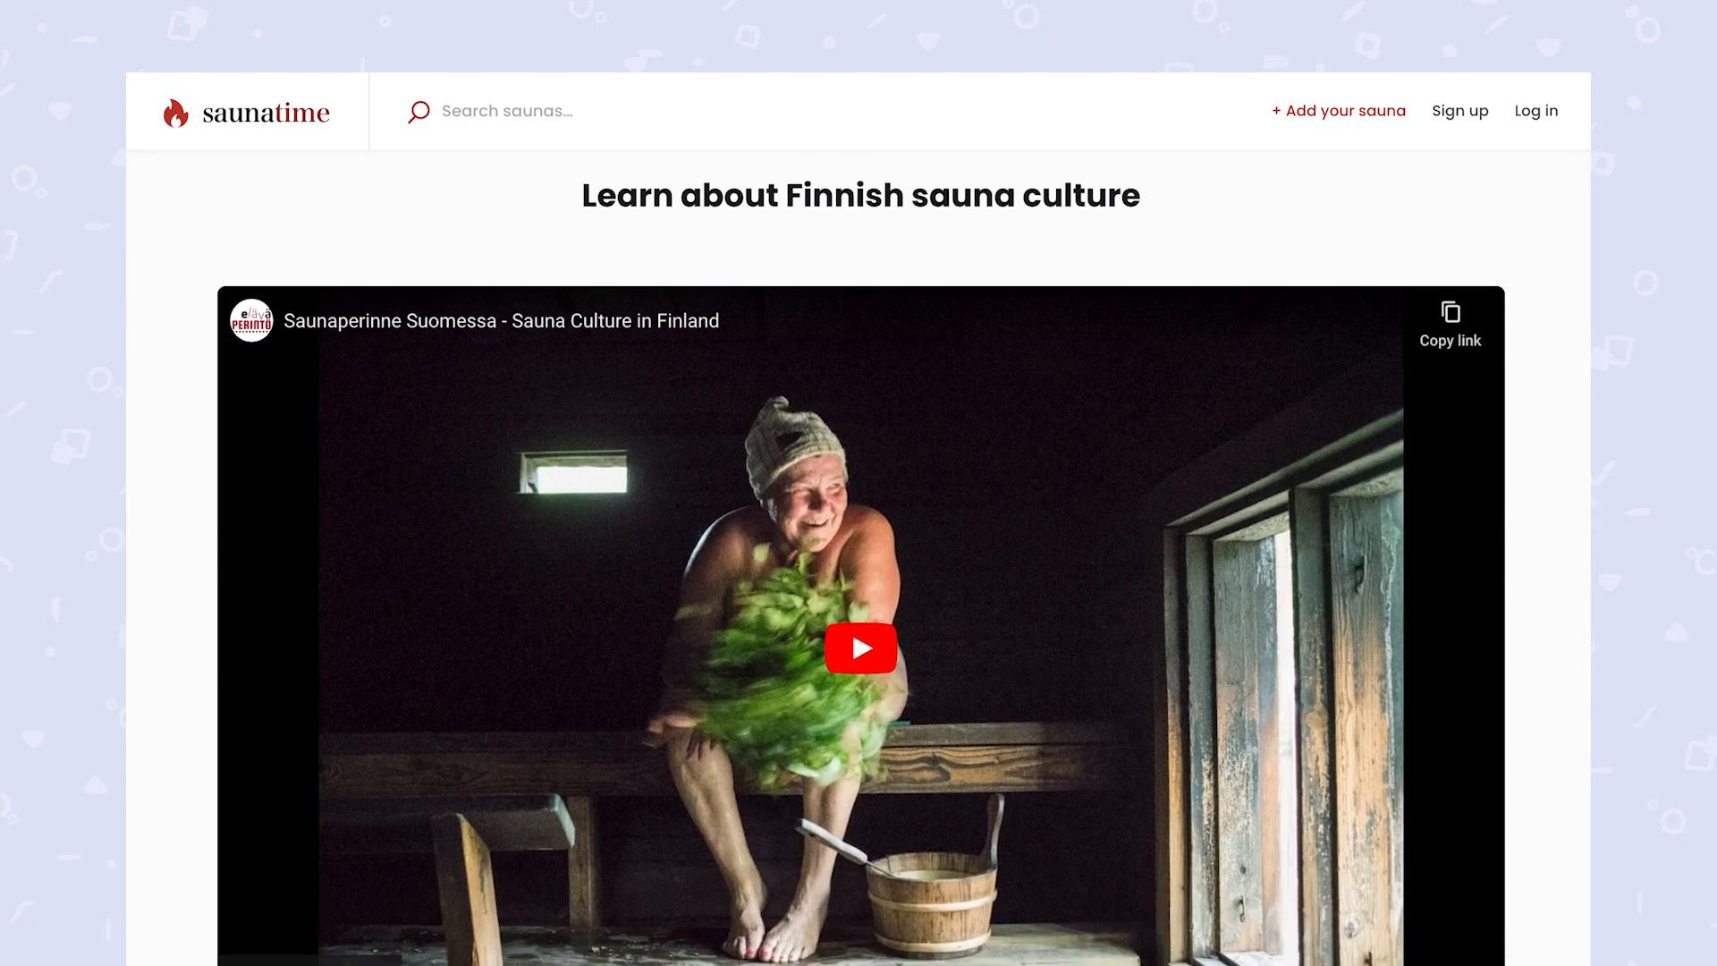
scroll(down, 3)
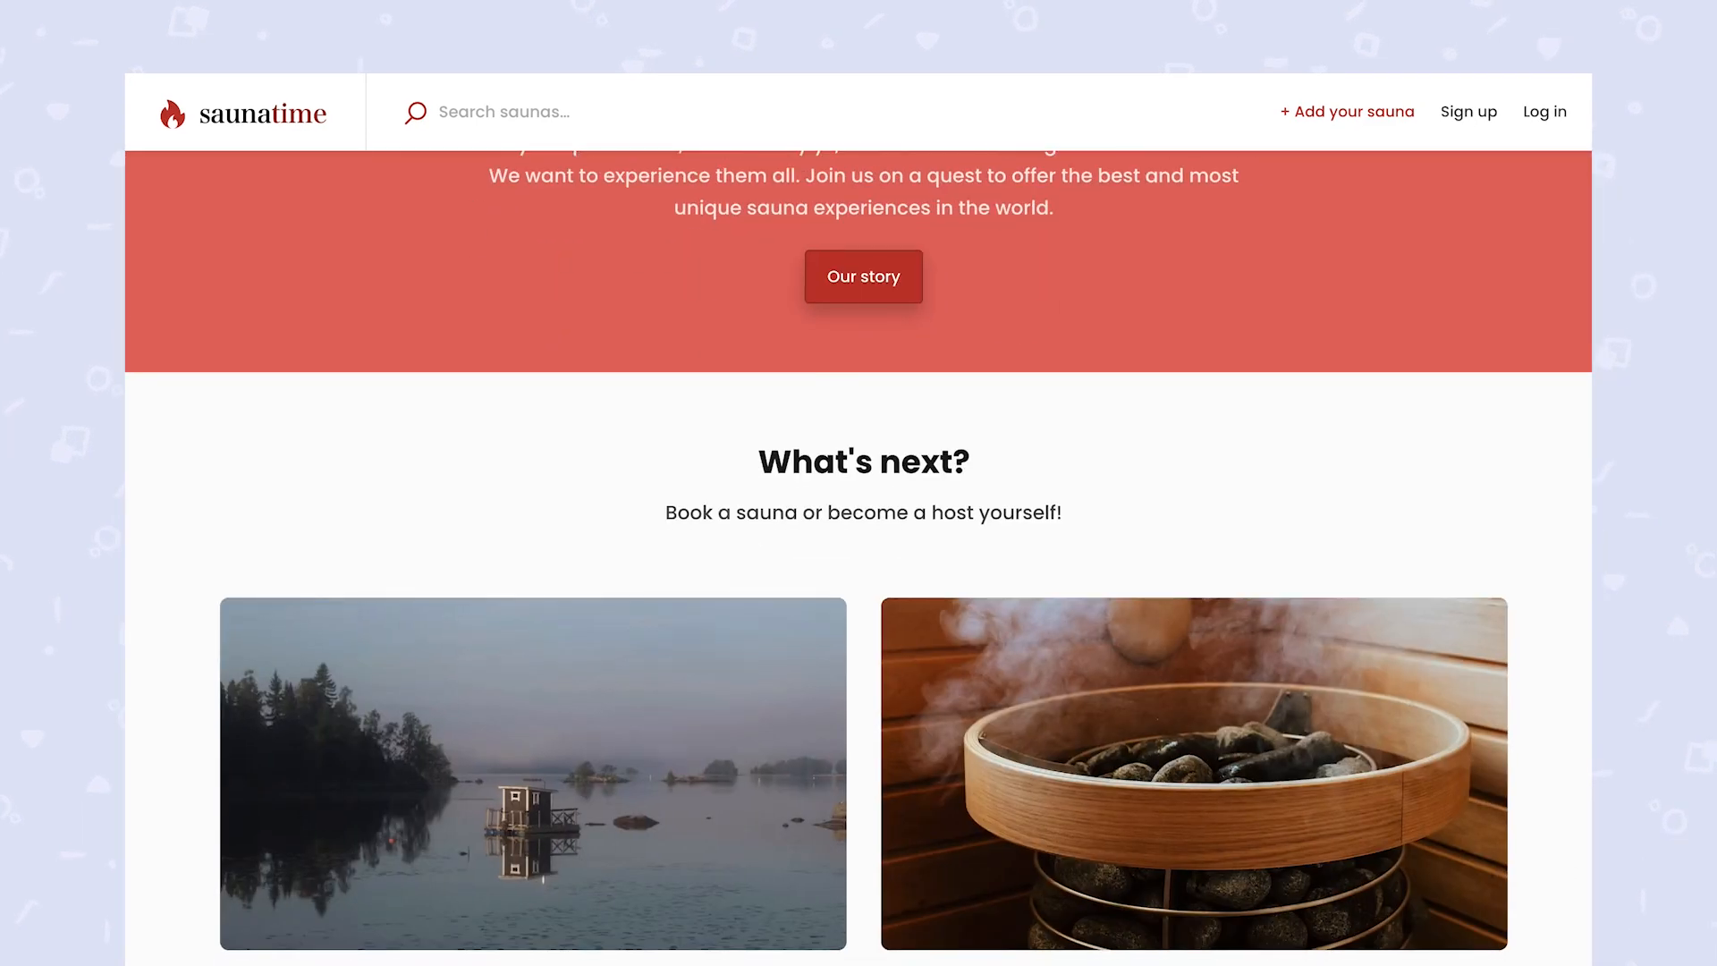
scroll(down, 3)
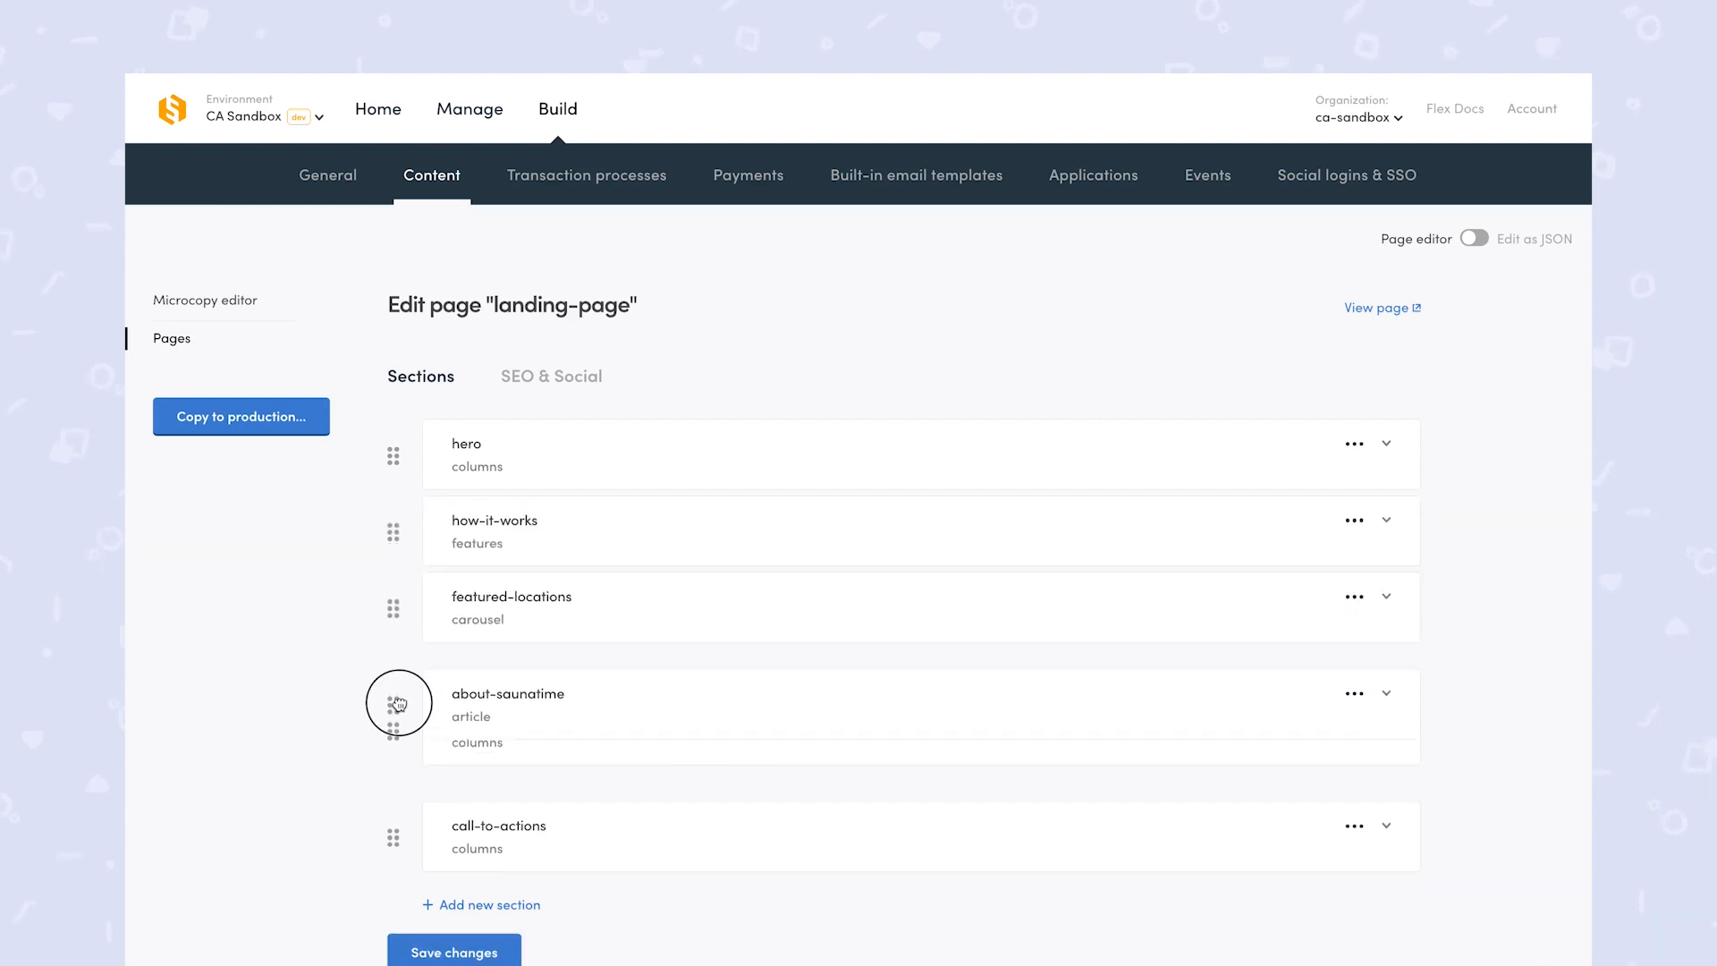
Move the video section after call-to-actions in the Sections list
scroll(down, 3)
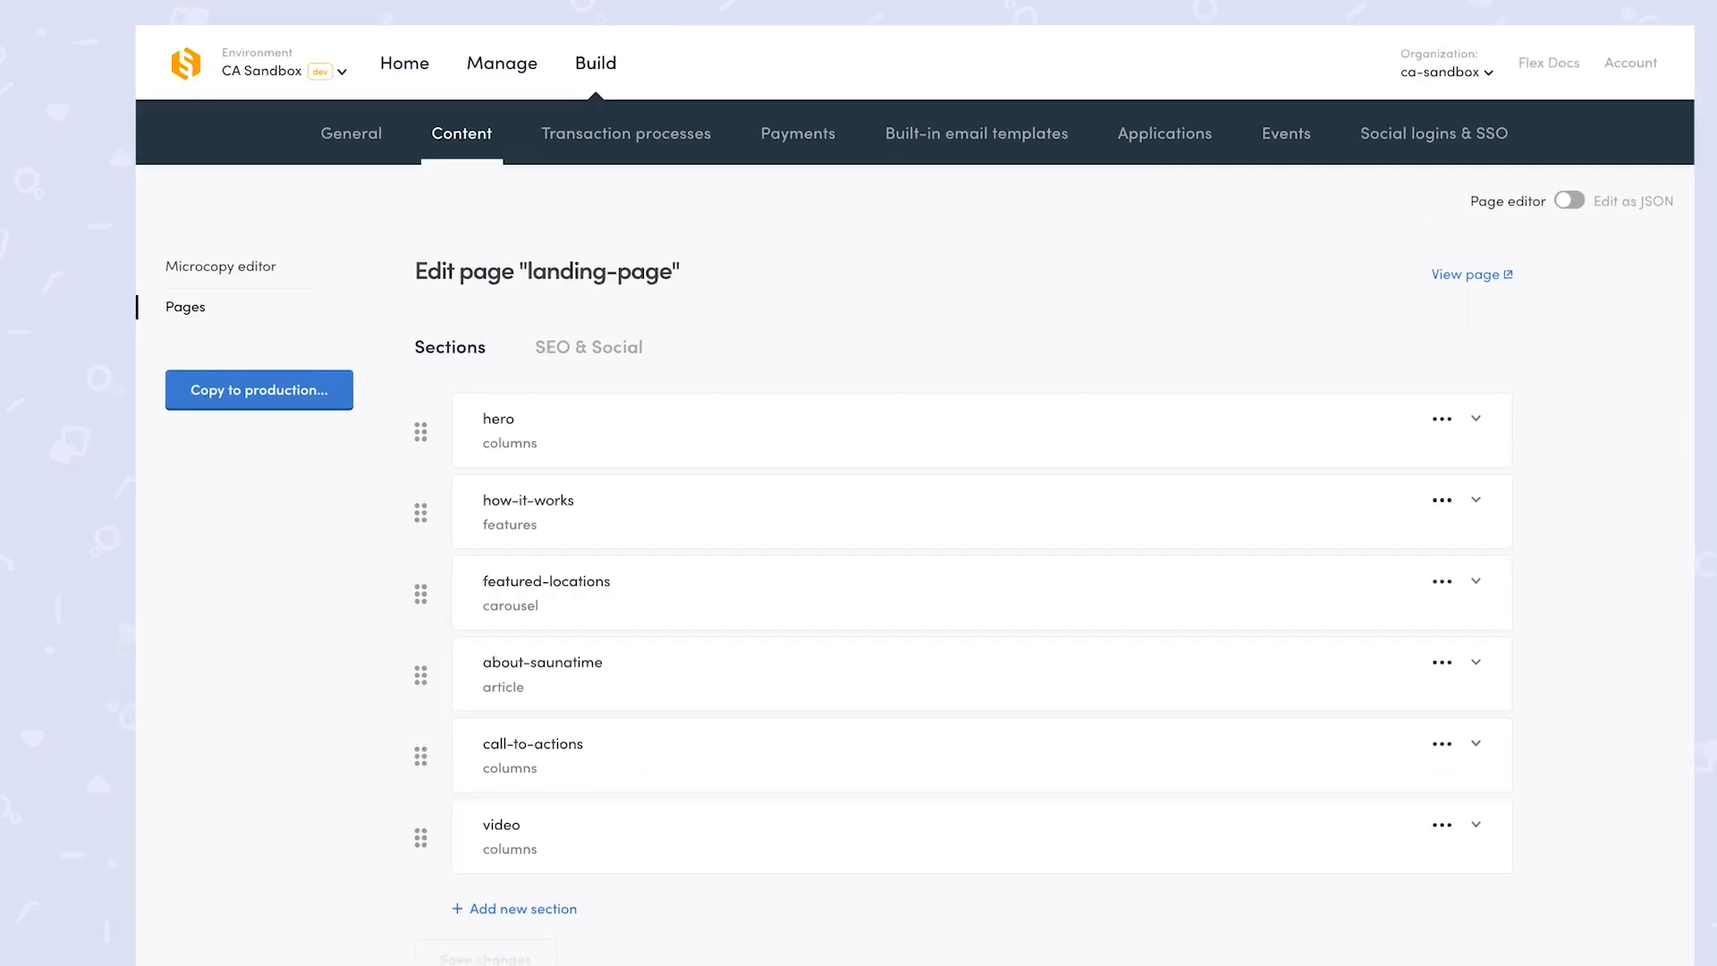
Copy the landing page to production, ticking the page and the overwrite acknowledgement
click(259, 390)
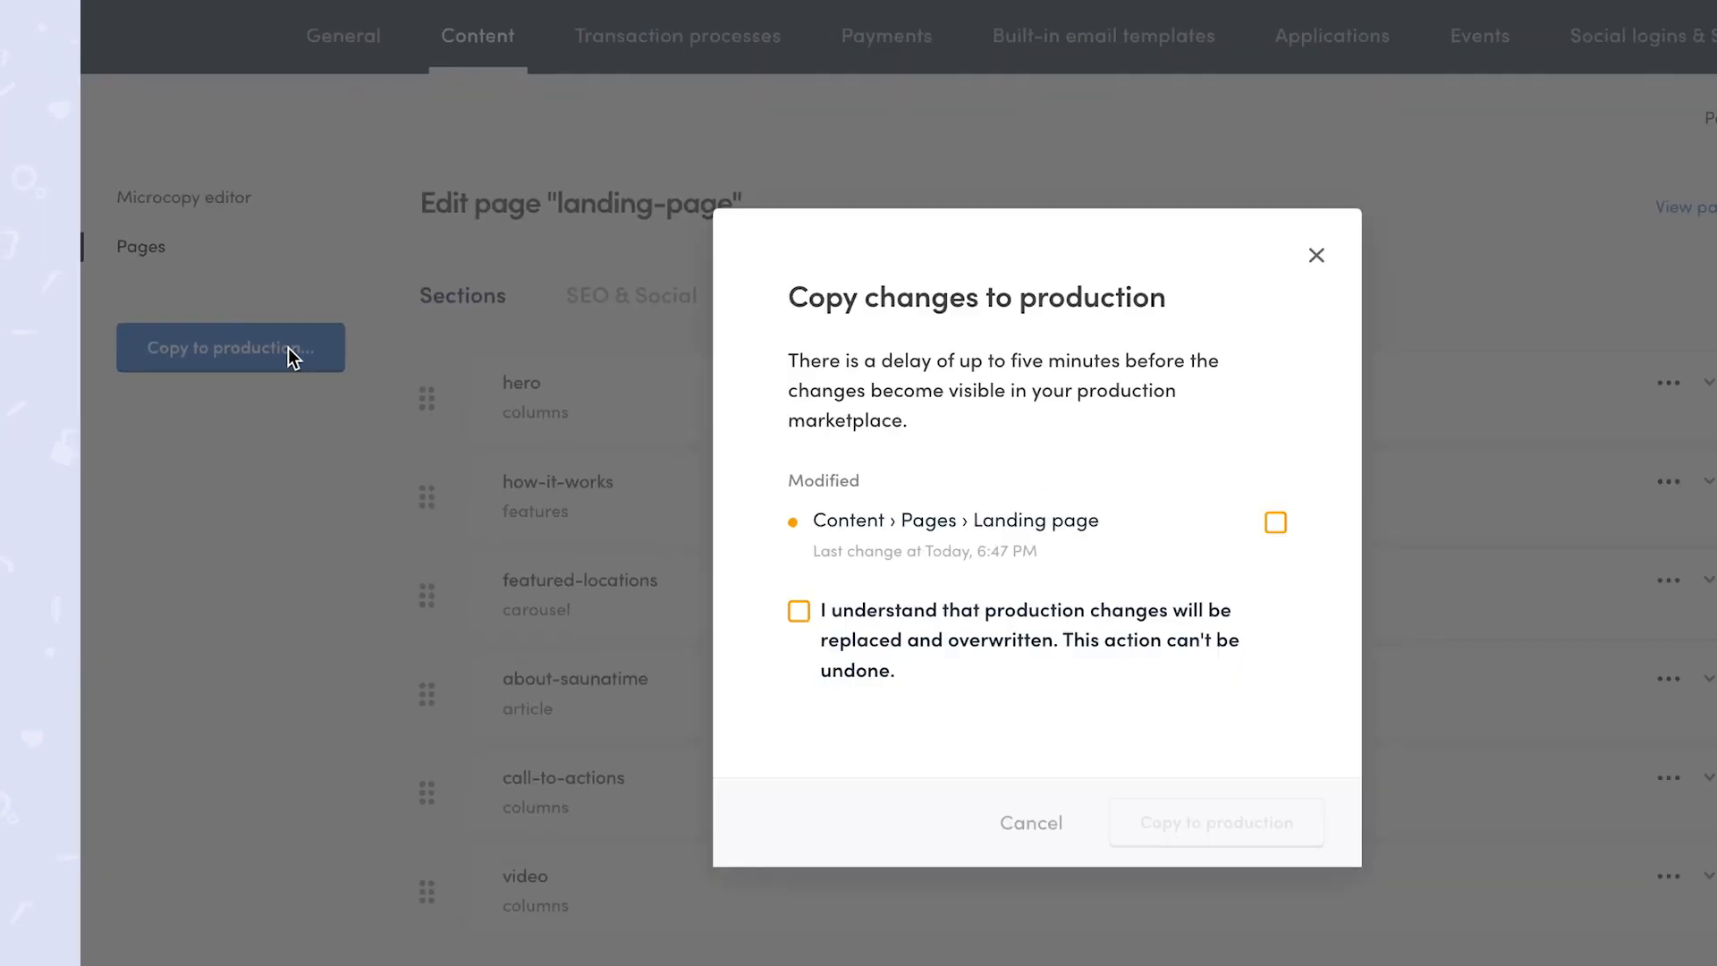
click(1275, 523)
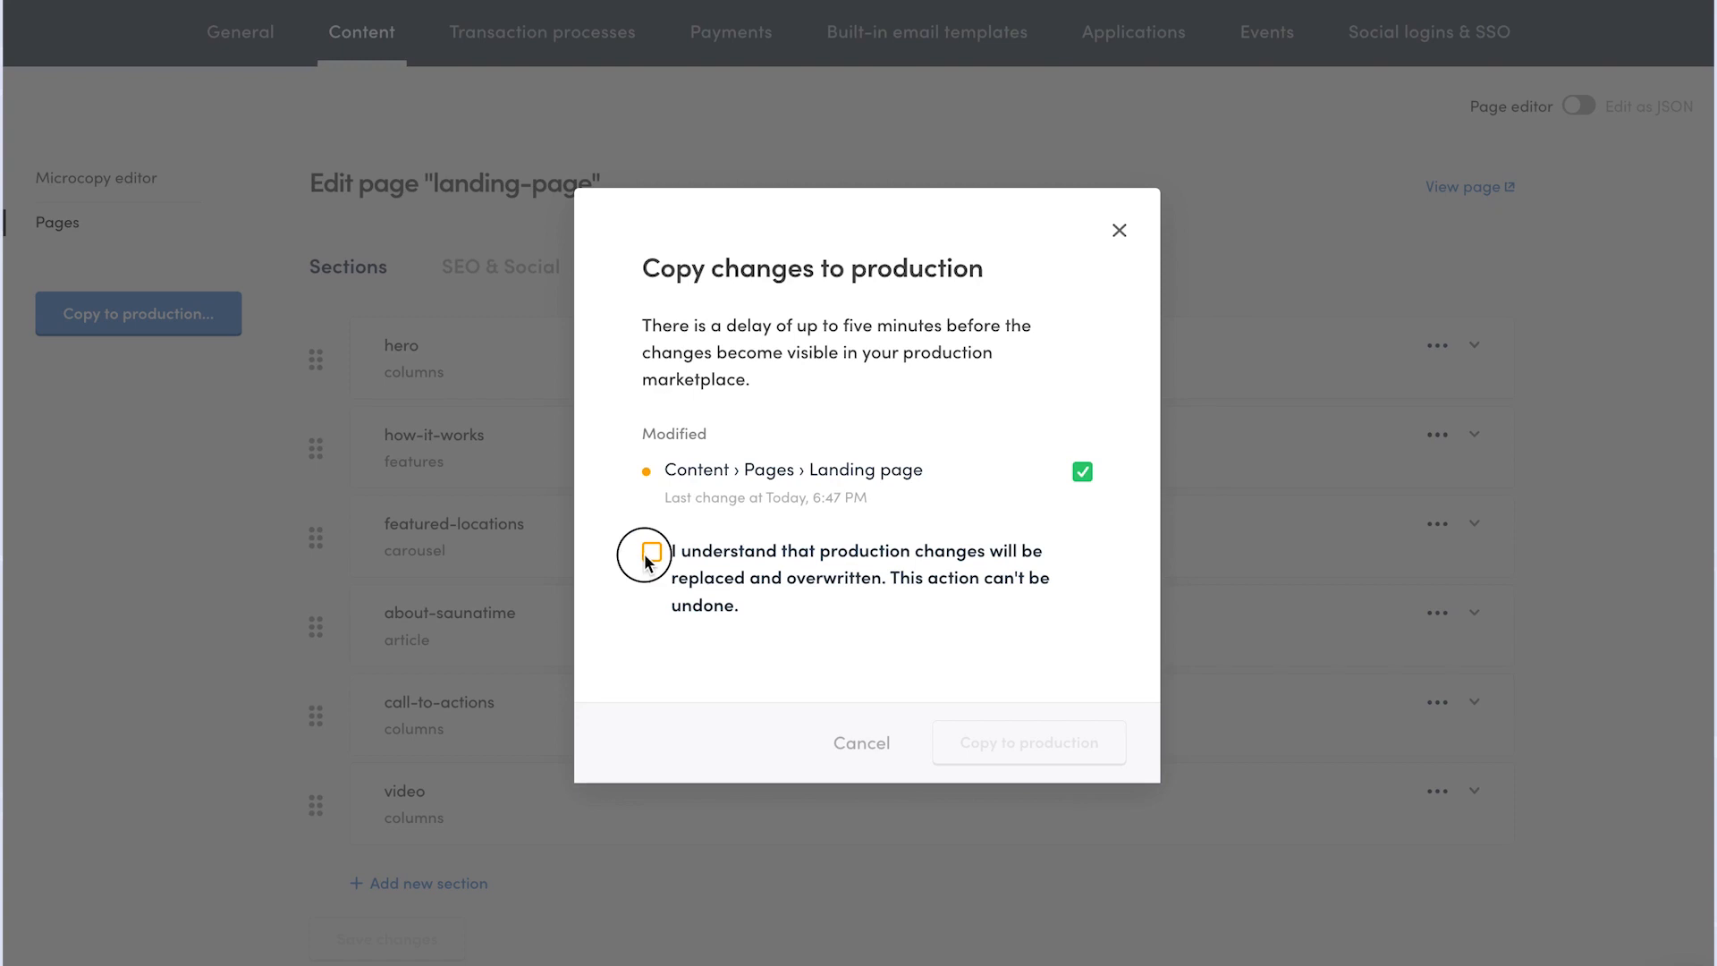
click(653, 552)
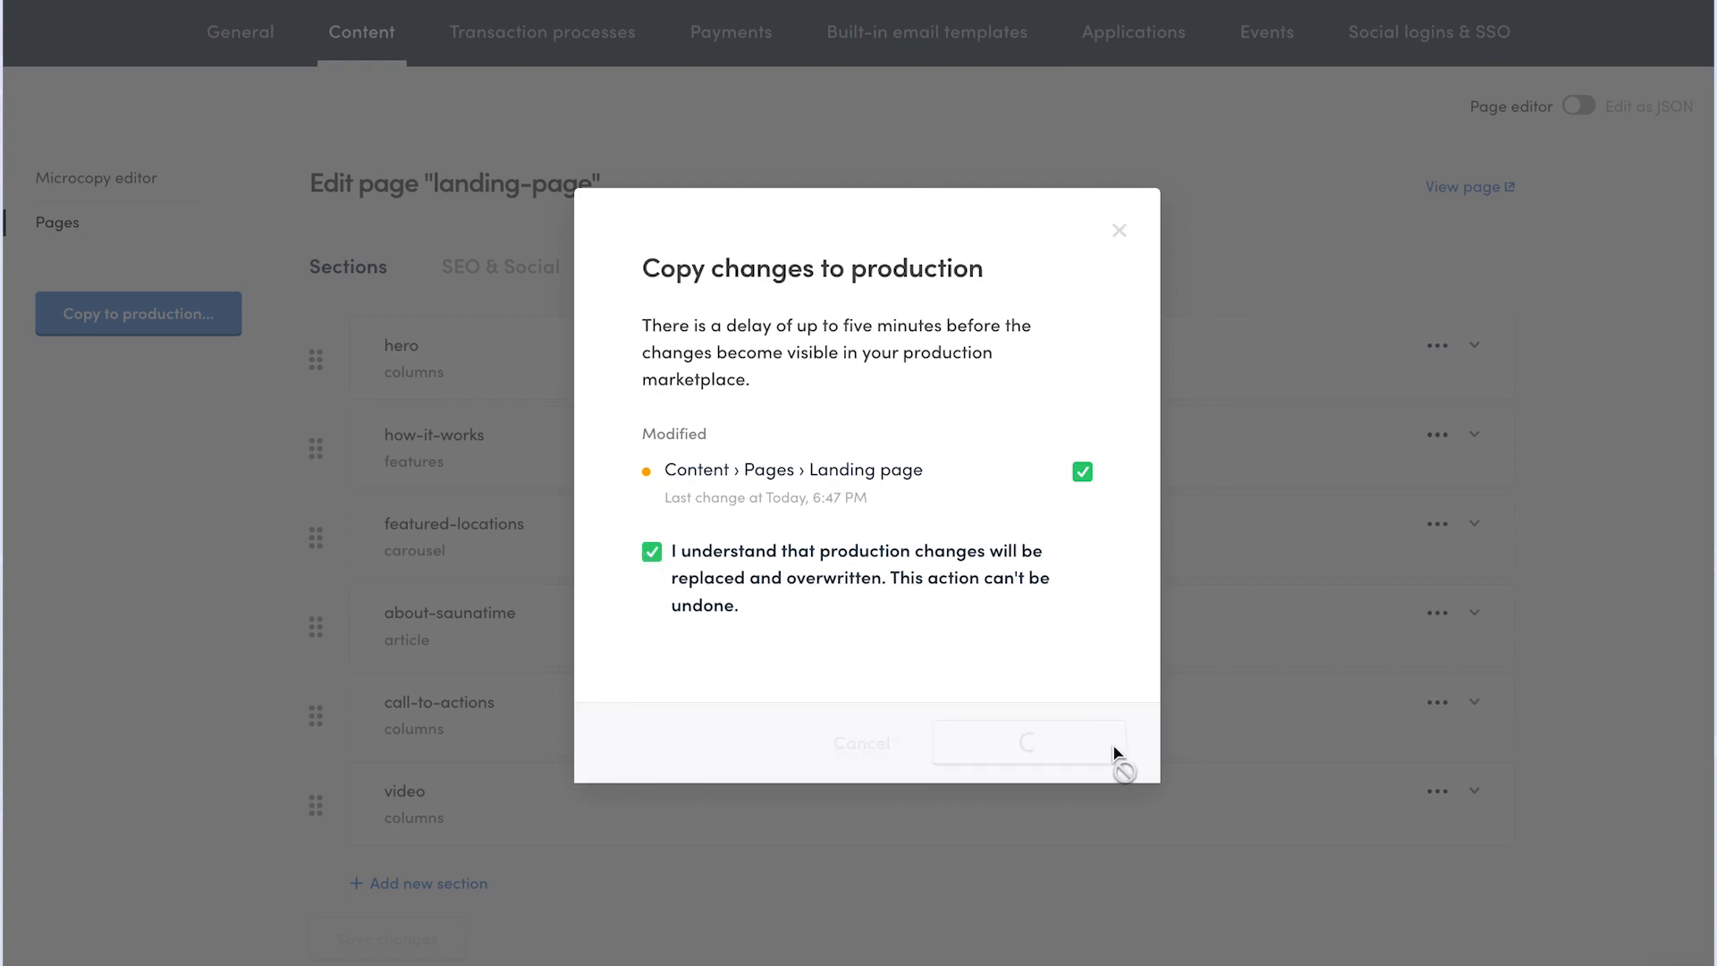